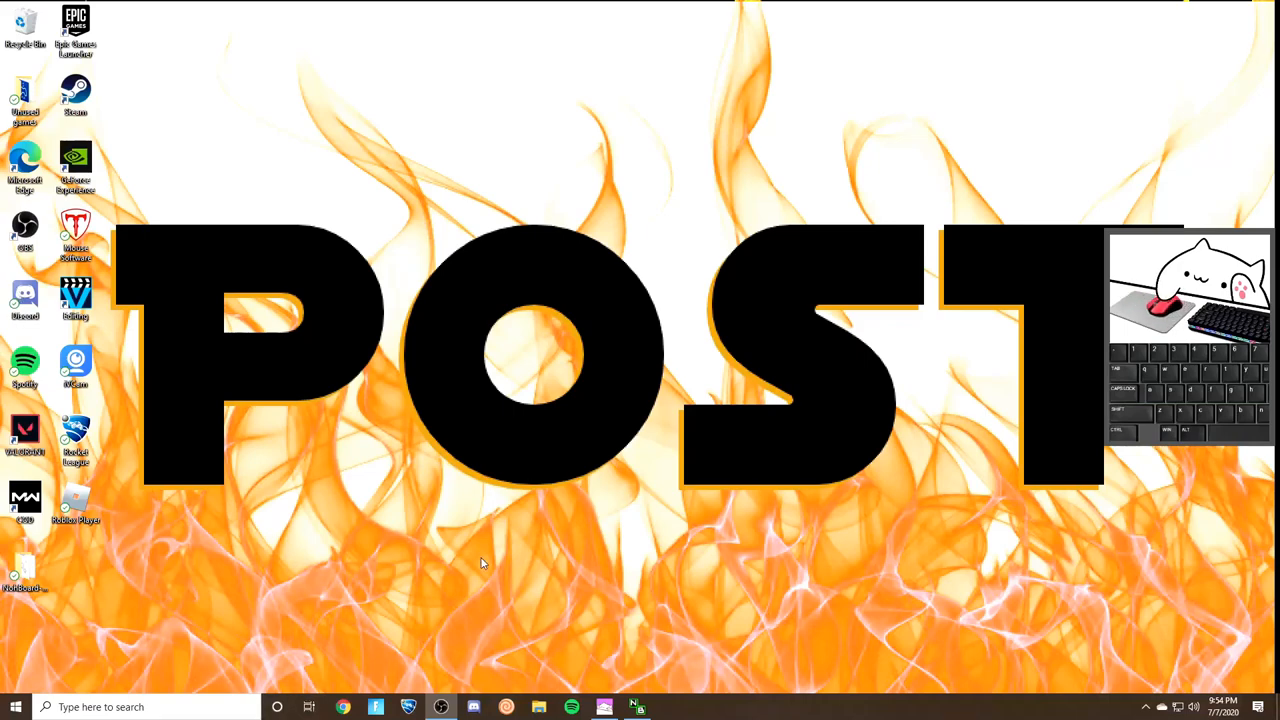
mouse_move(500, 556)
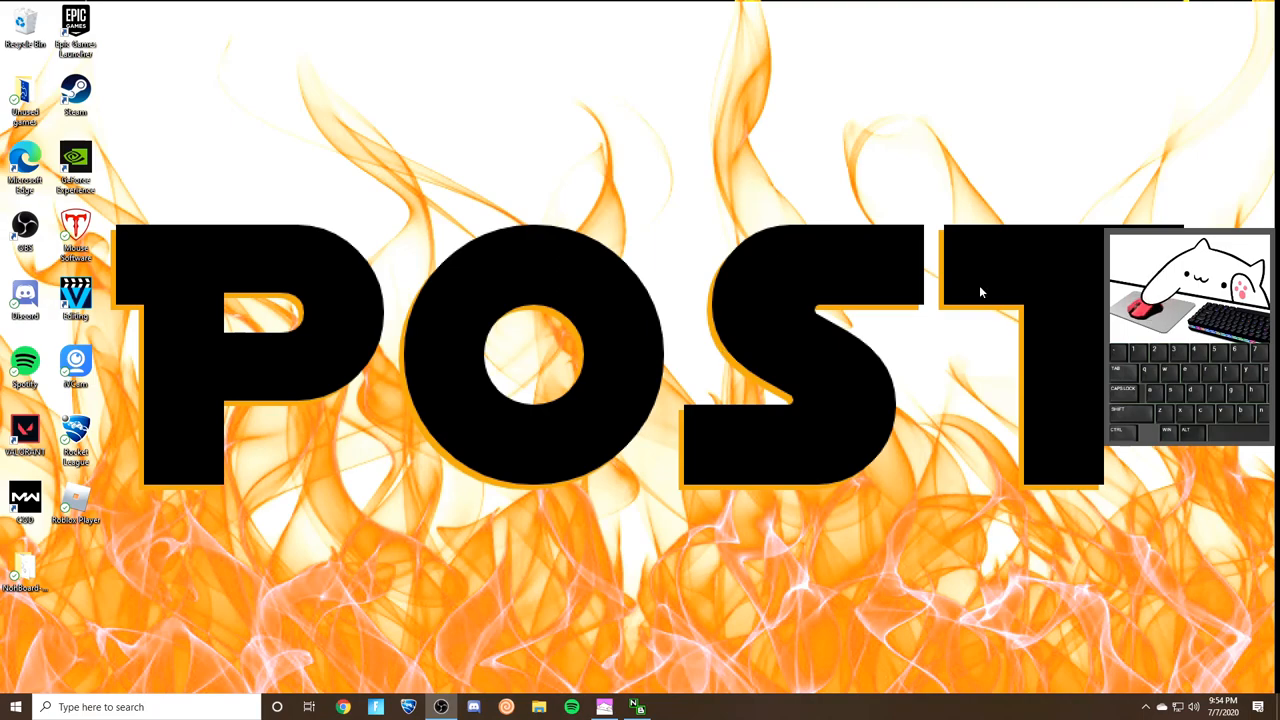
mouse_move(350, 504)
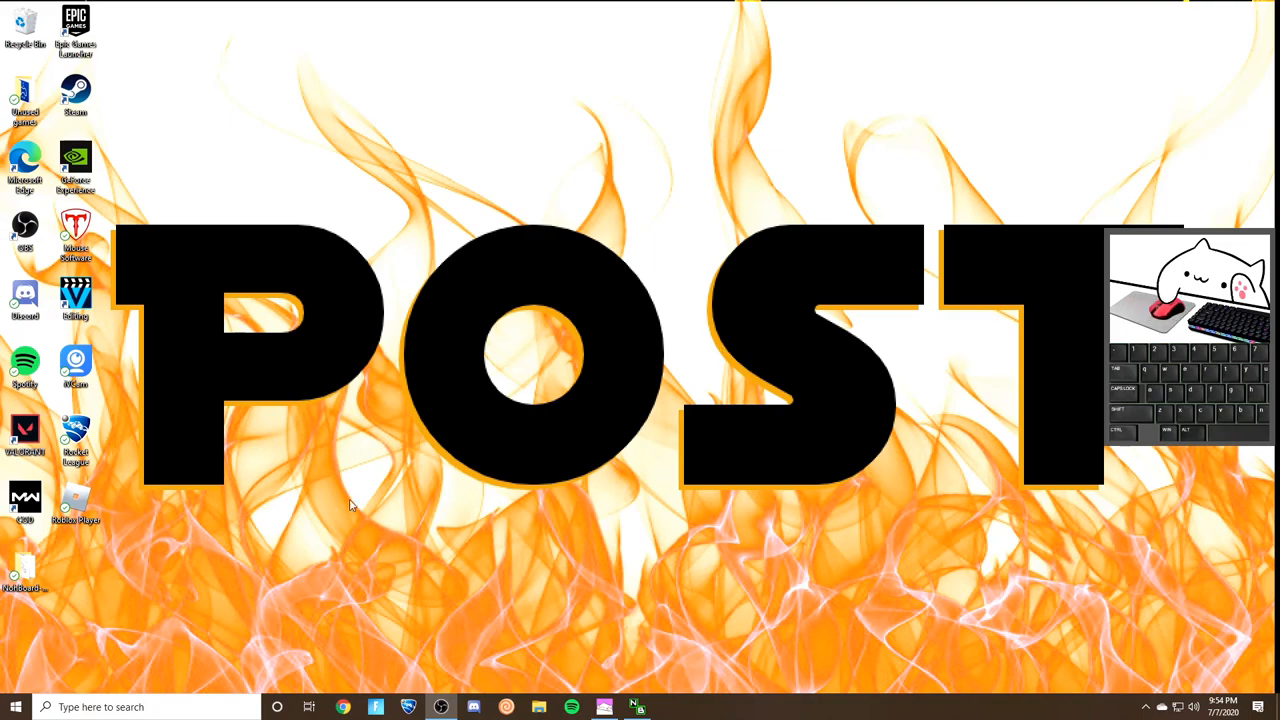
Extract the v2 archive in the Downloads folder.
left_click(538, 708)
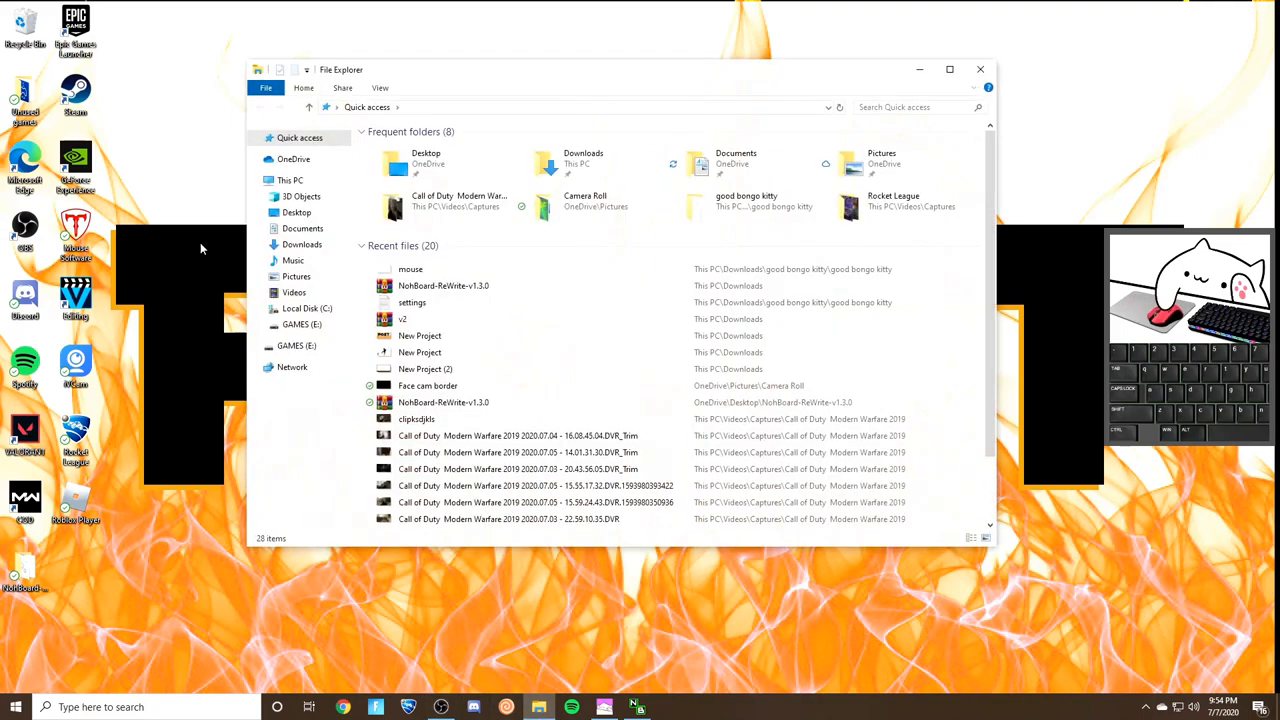
left_click(302, 244)
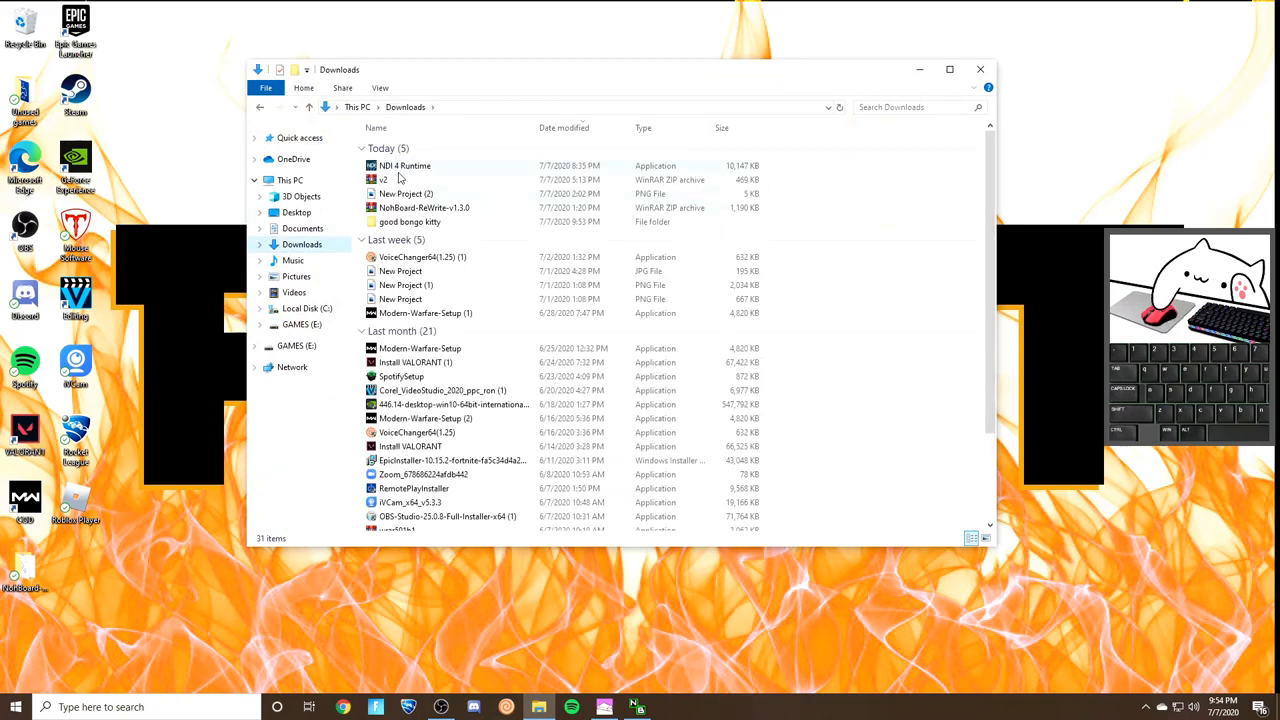
right_click(400, 176)
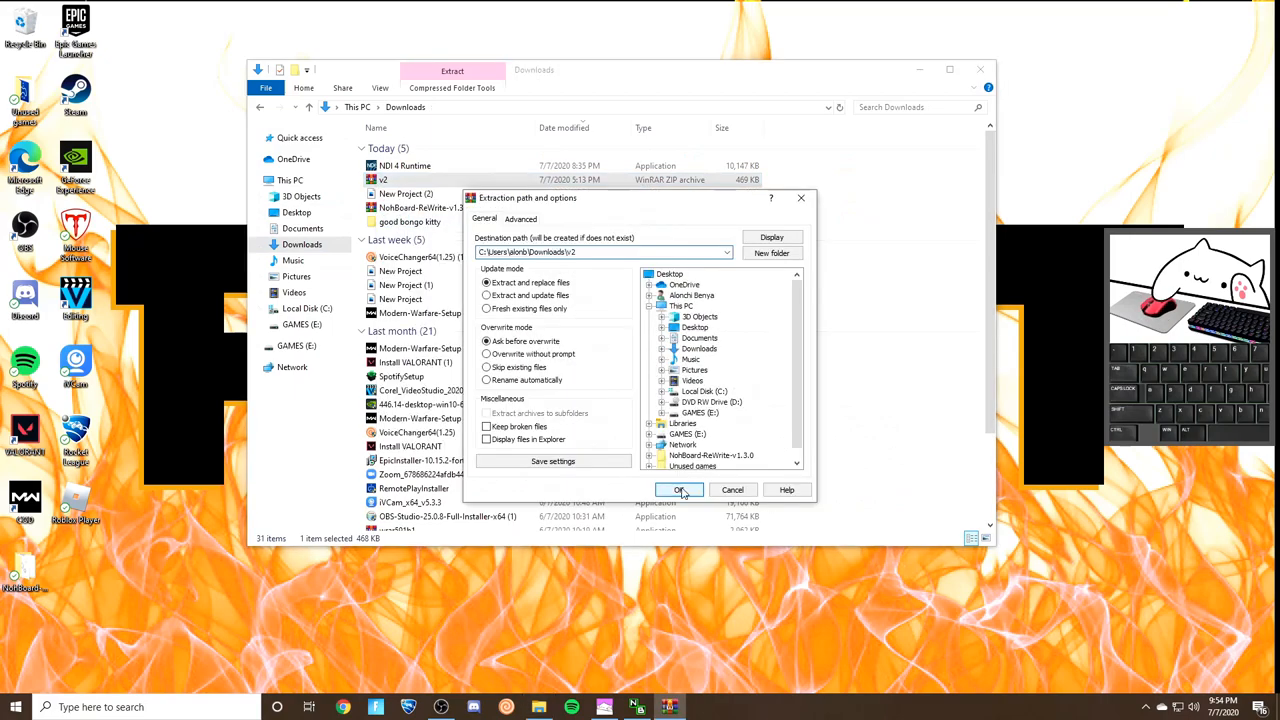
left_click(680, 490)
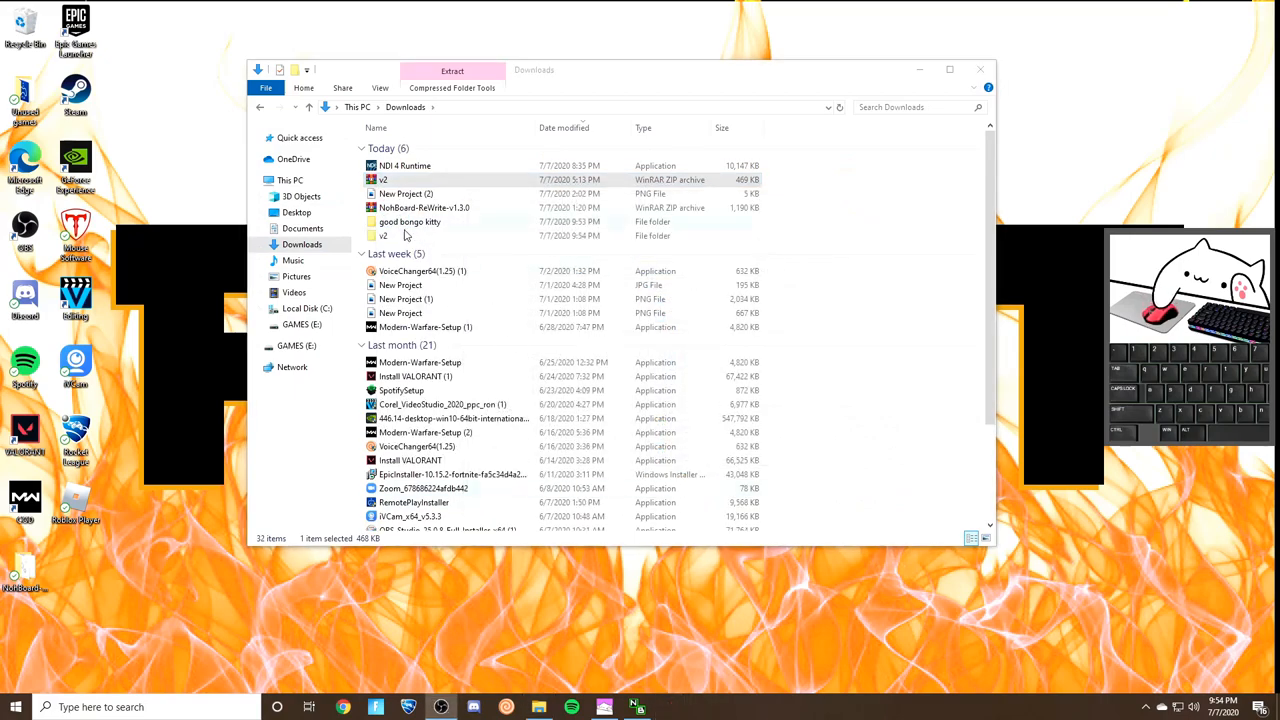
Browse the extracted v2 folder and open the Bongo Cat mouse image.
double_click(384, 236)
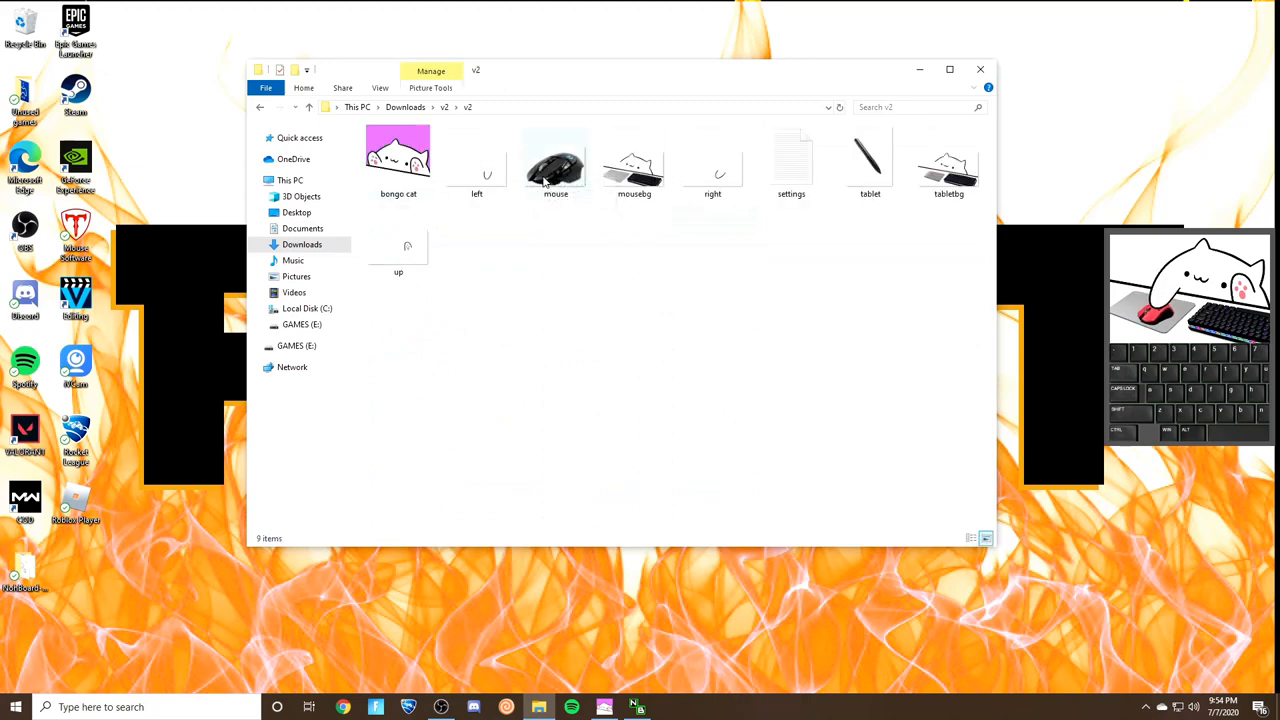
left_click(556, 164)
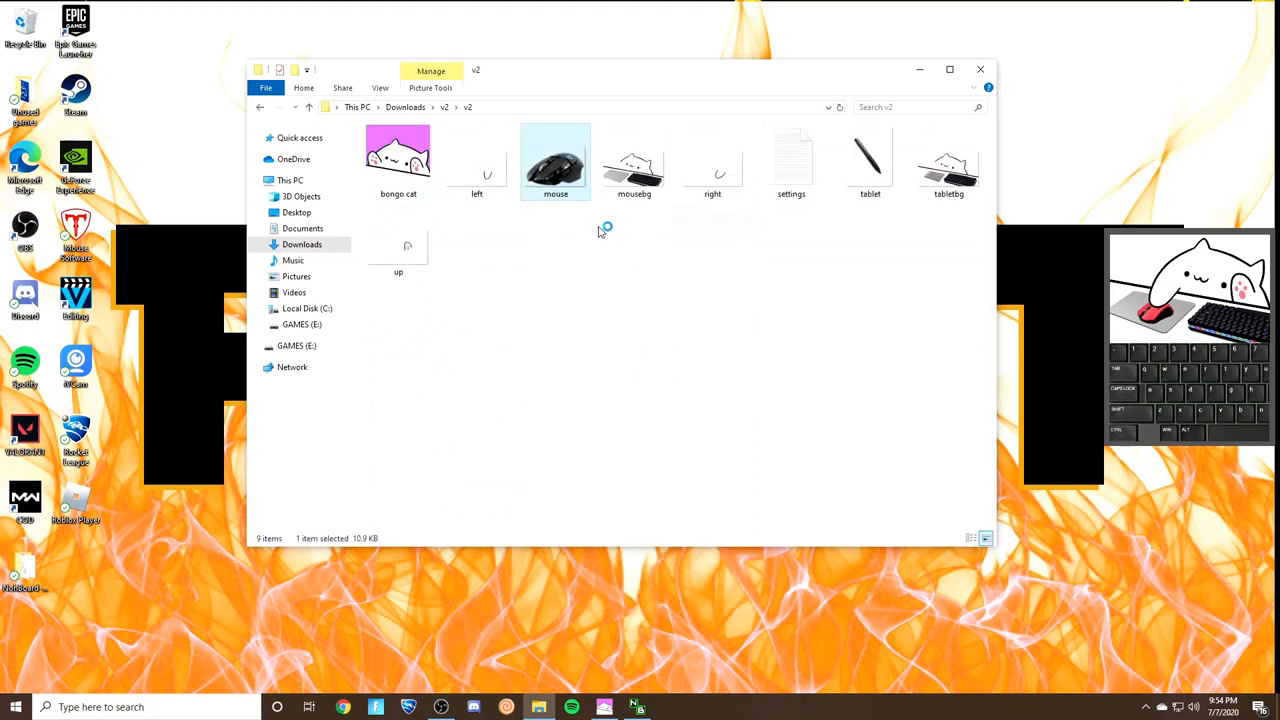
double_click(556, 160)
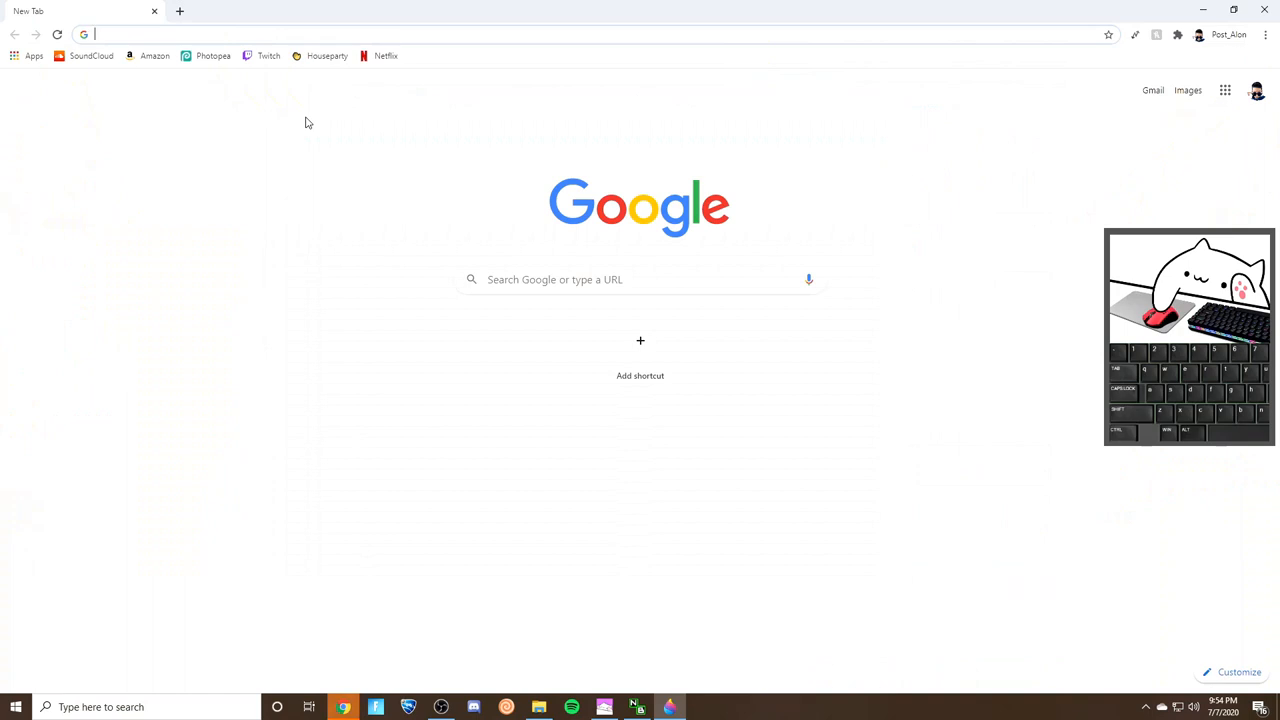
Search Google Images for 'ninja air 58 png' and copy the red Air58 mouse picture.
left_click(400, 34)
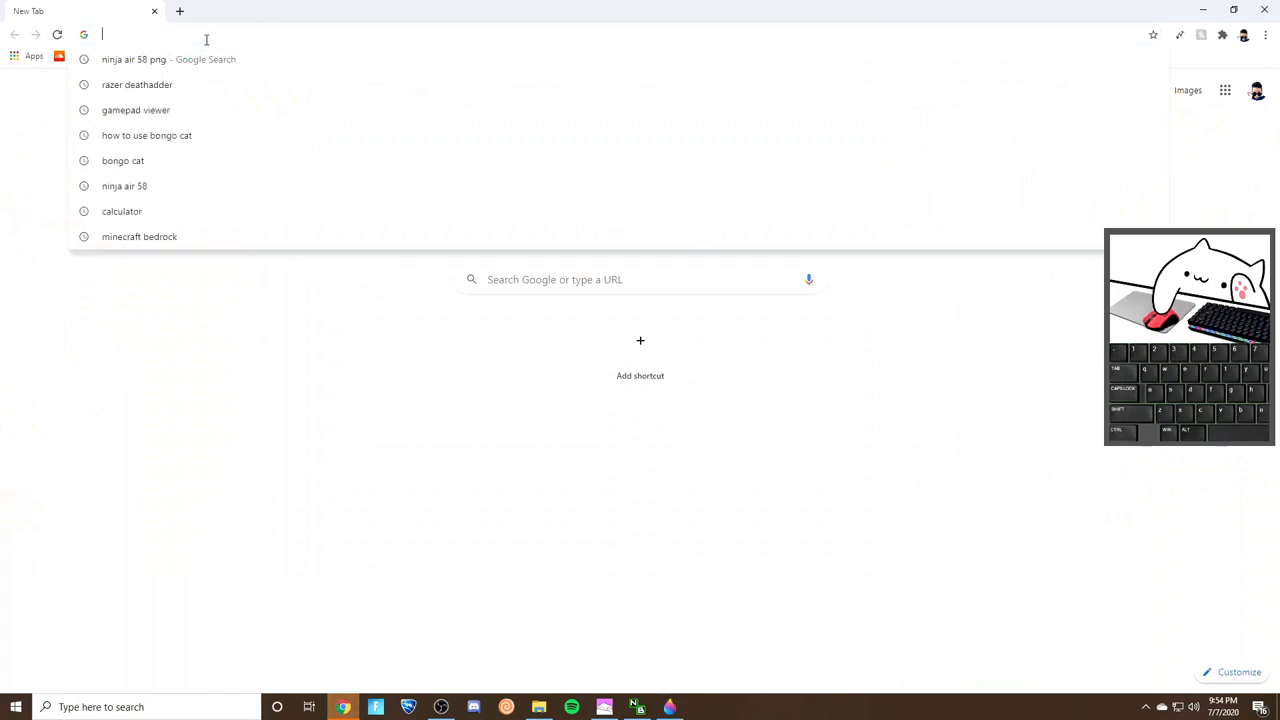
left_click(132, 60)
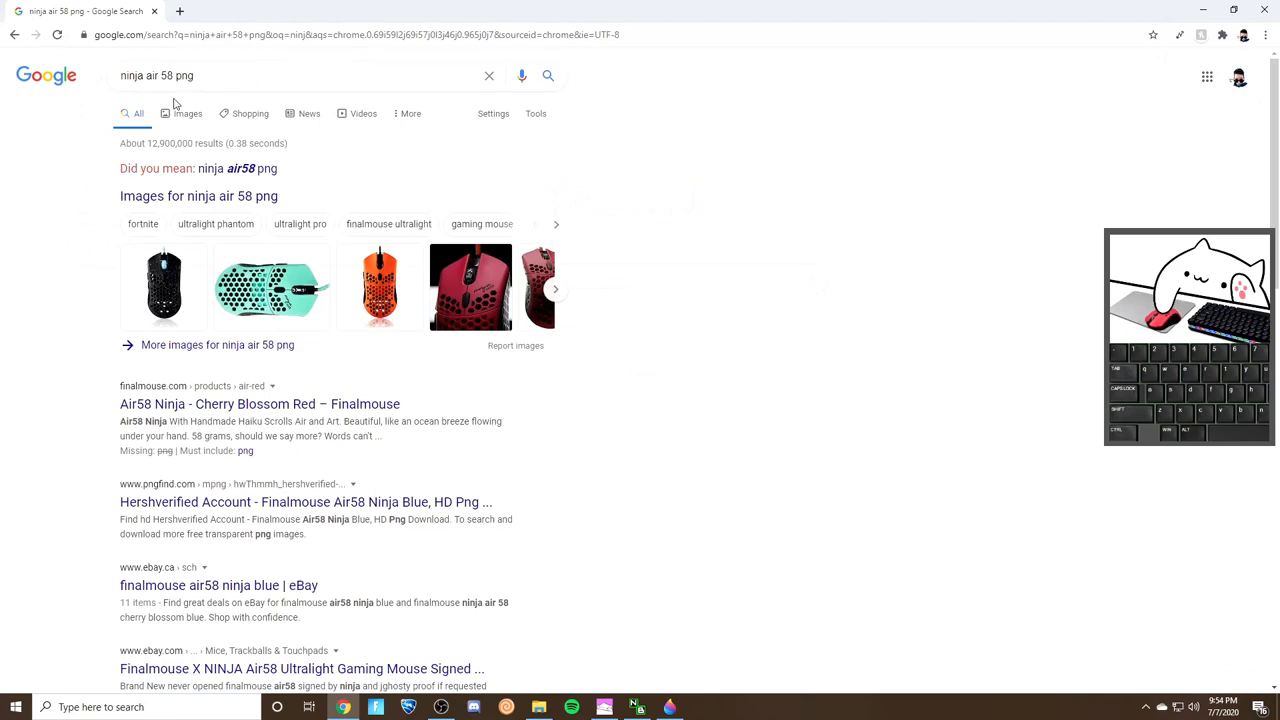
left_click(178, 108)
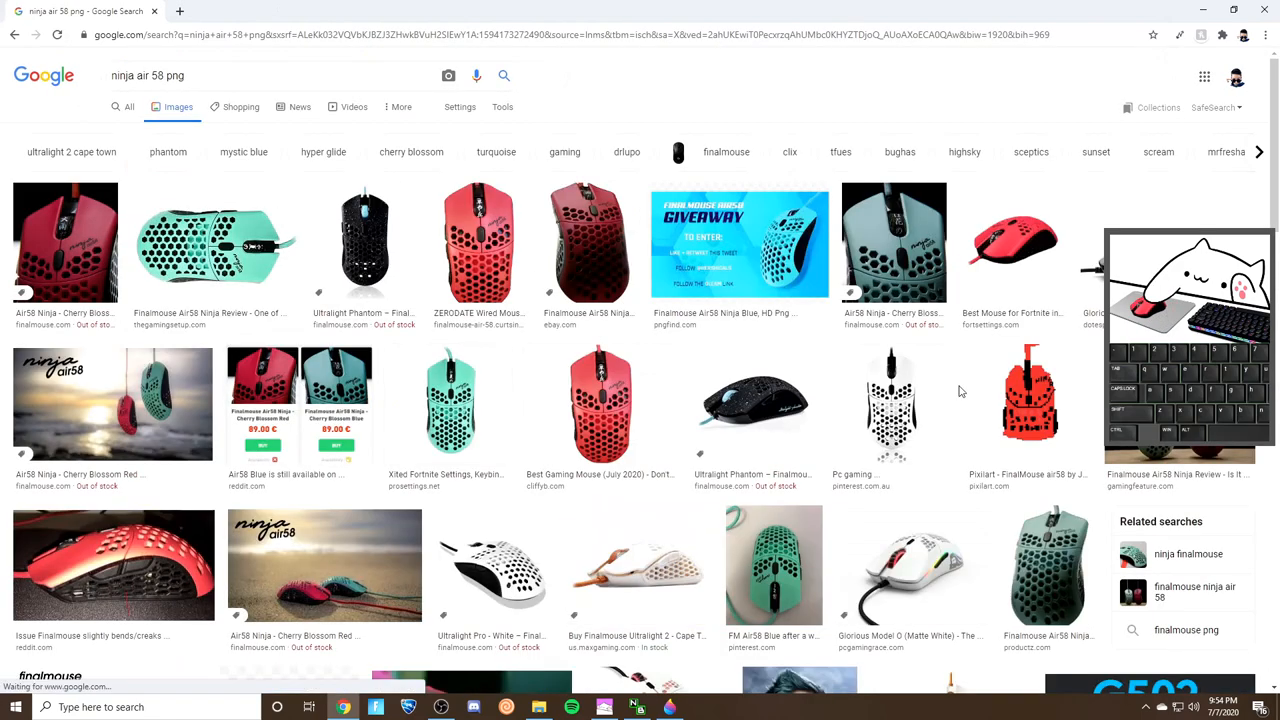
right_click(1012, 240)
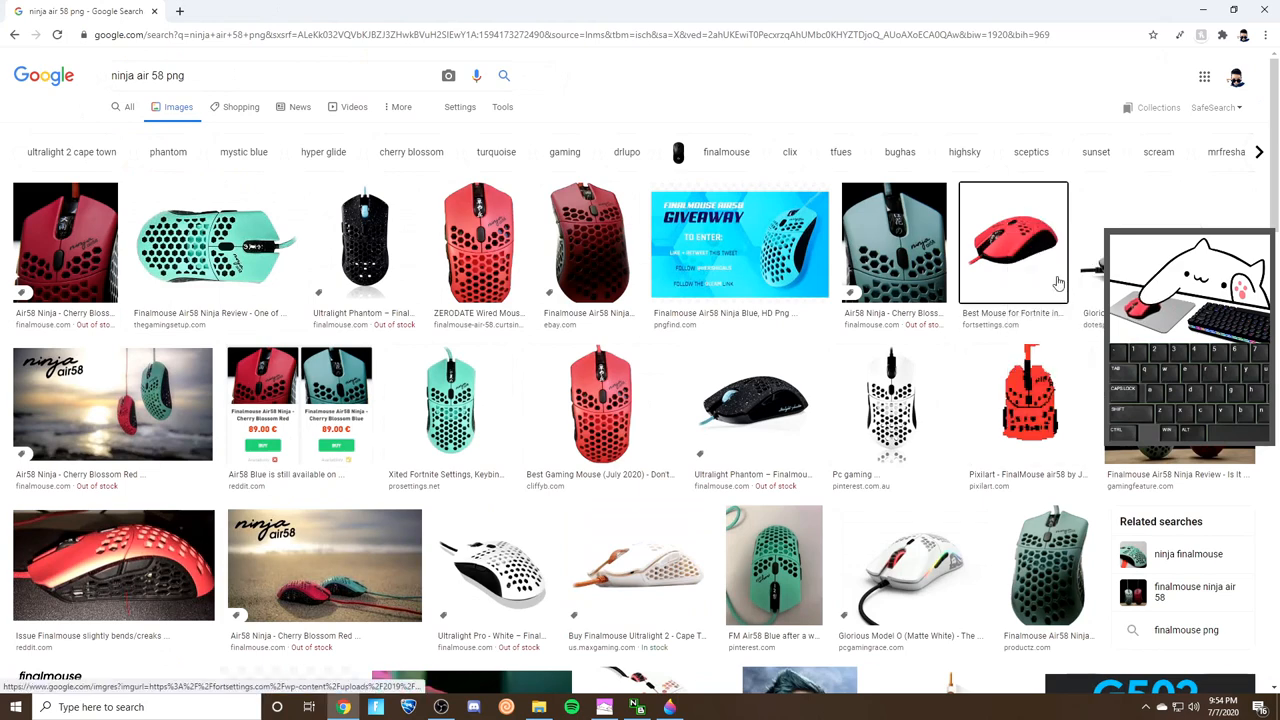
mouse_move(980, 290)
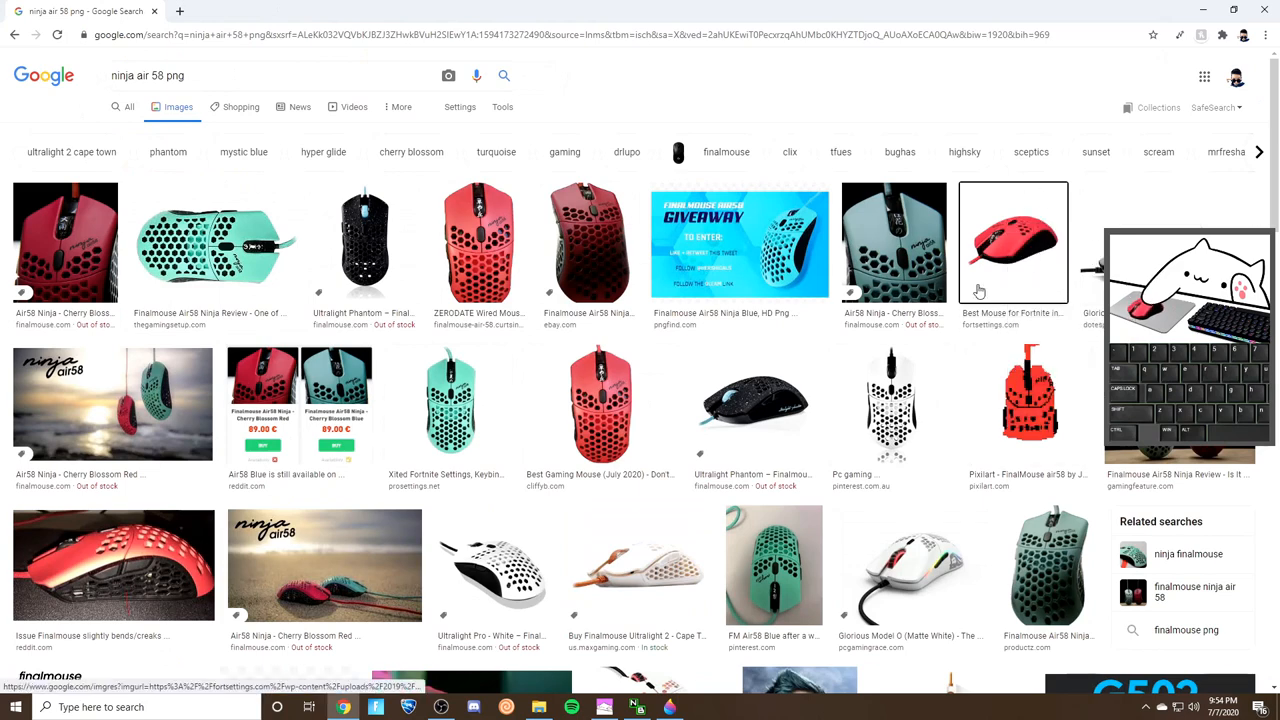
mouse_move(1030, 236)
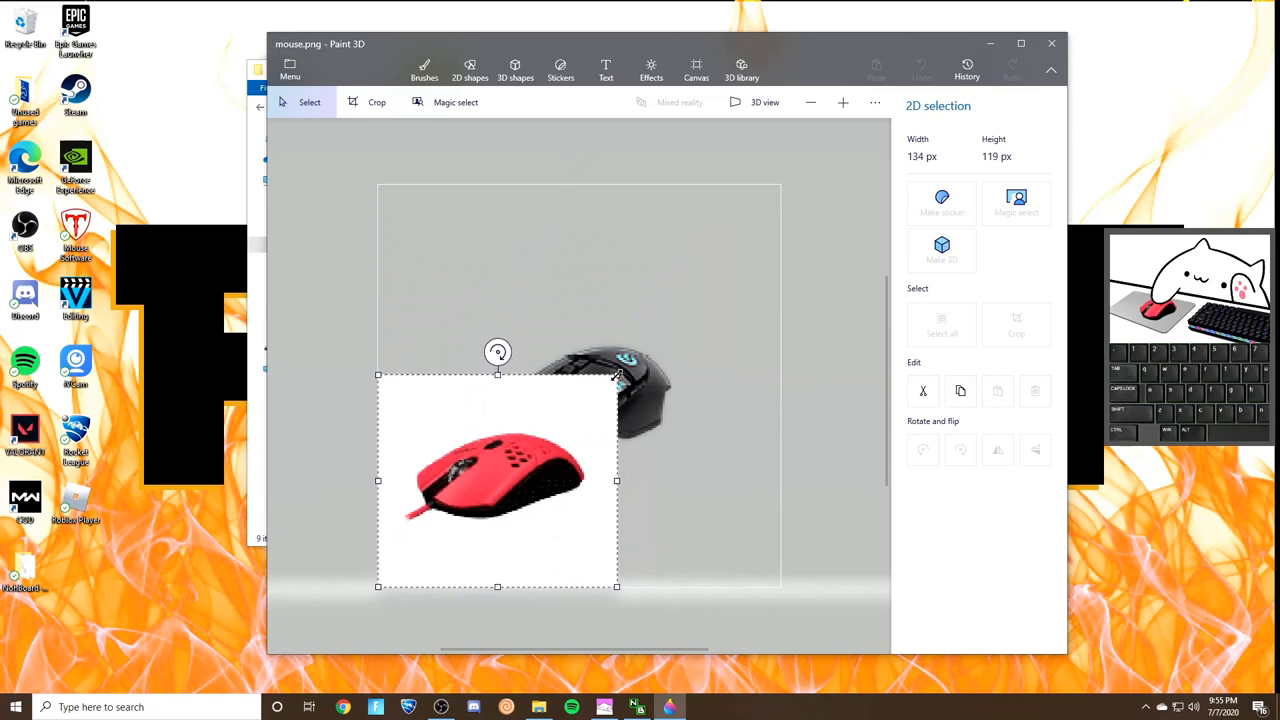
Enlarge the pasted red Air58 picture, move it over the black mouse and place it.
left_click_drag(616, 374, 668, 320)
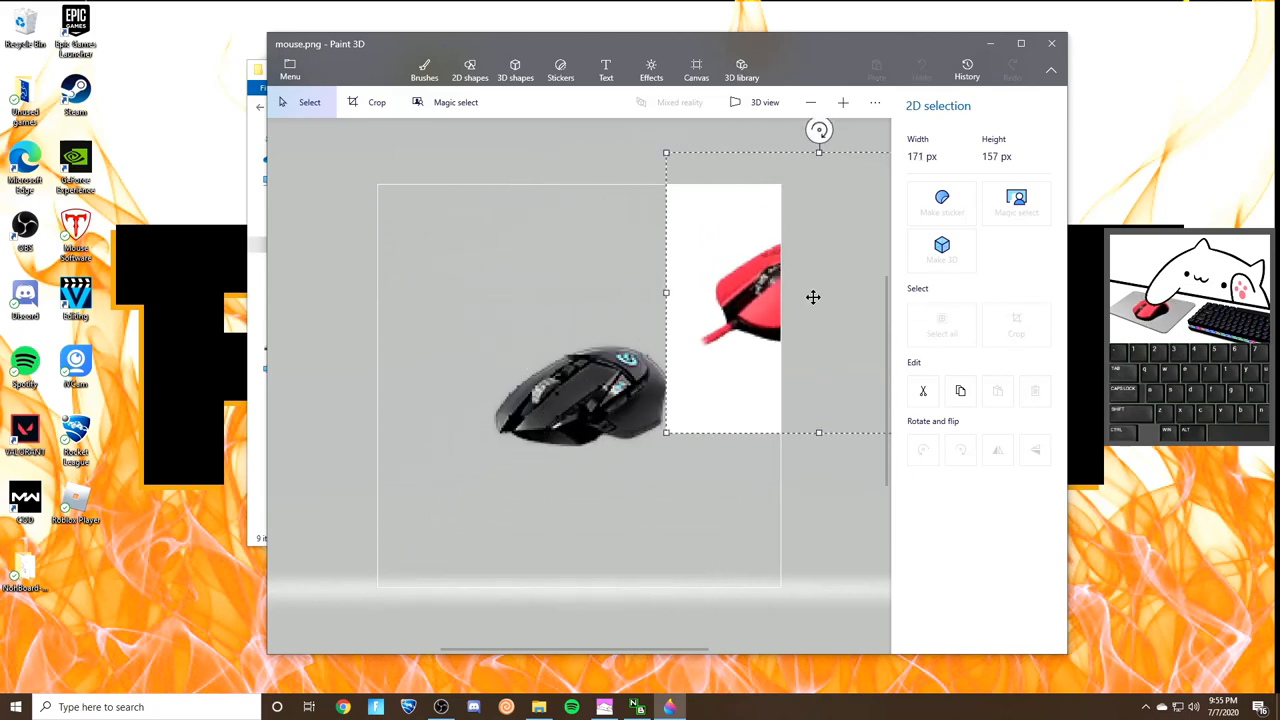
left_click_drag(724, 290, 580, 396)
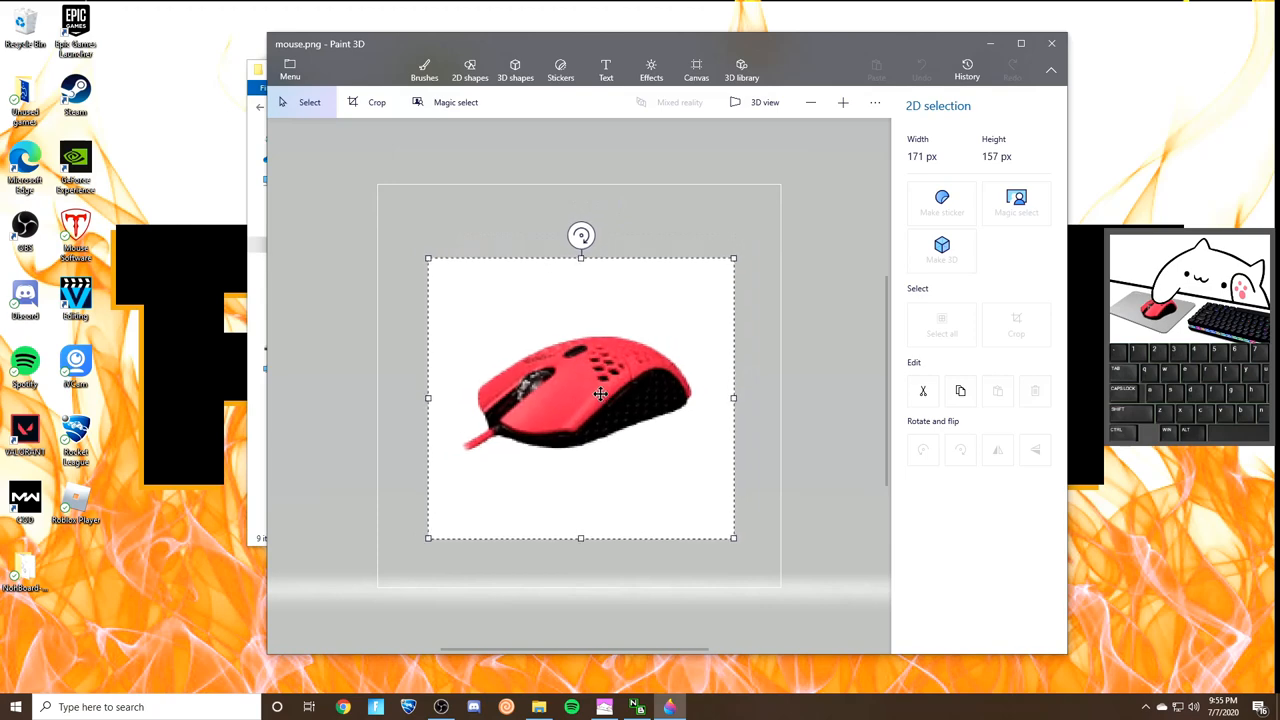
left_click(424, 70)
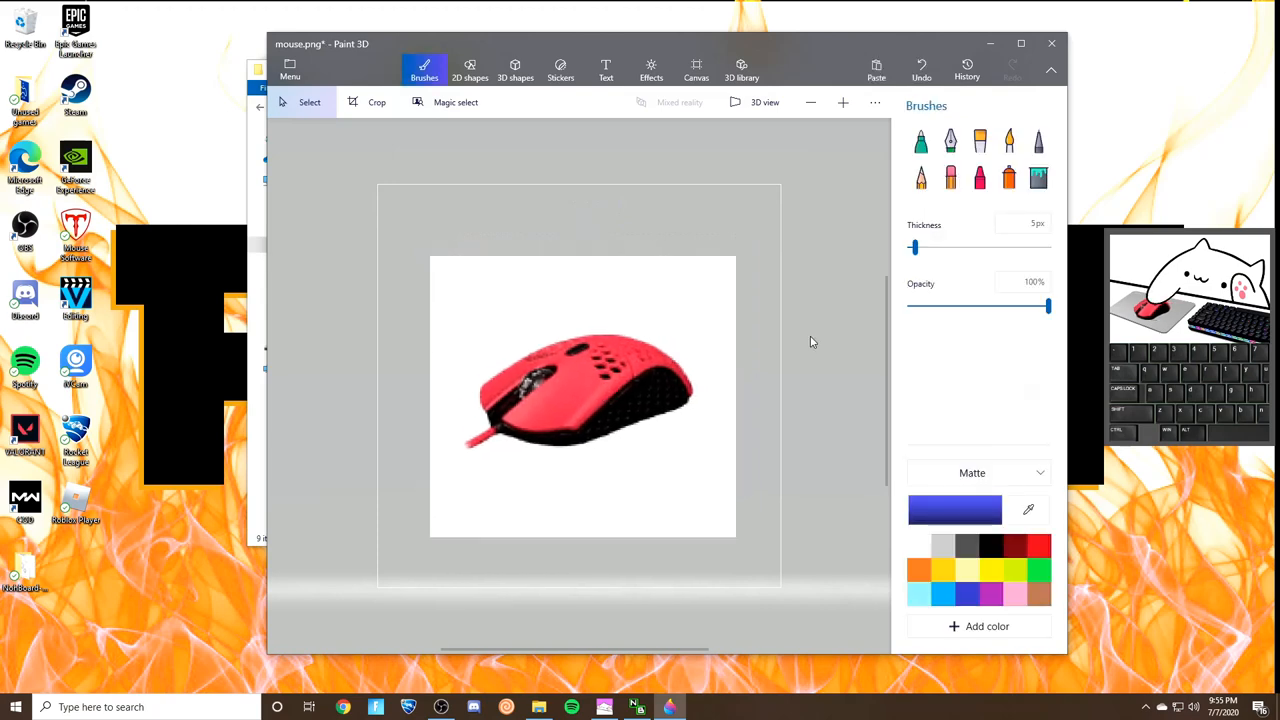
Erase the white background immediately around the red mouse with the Eraser.
left_click(950, 178)
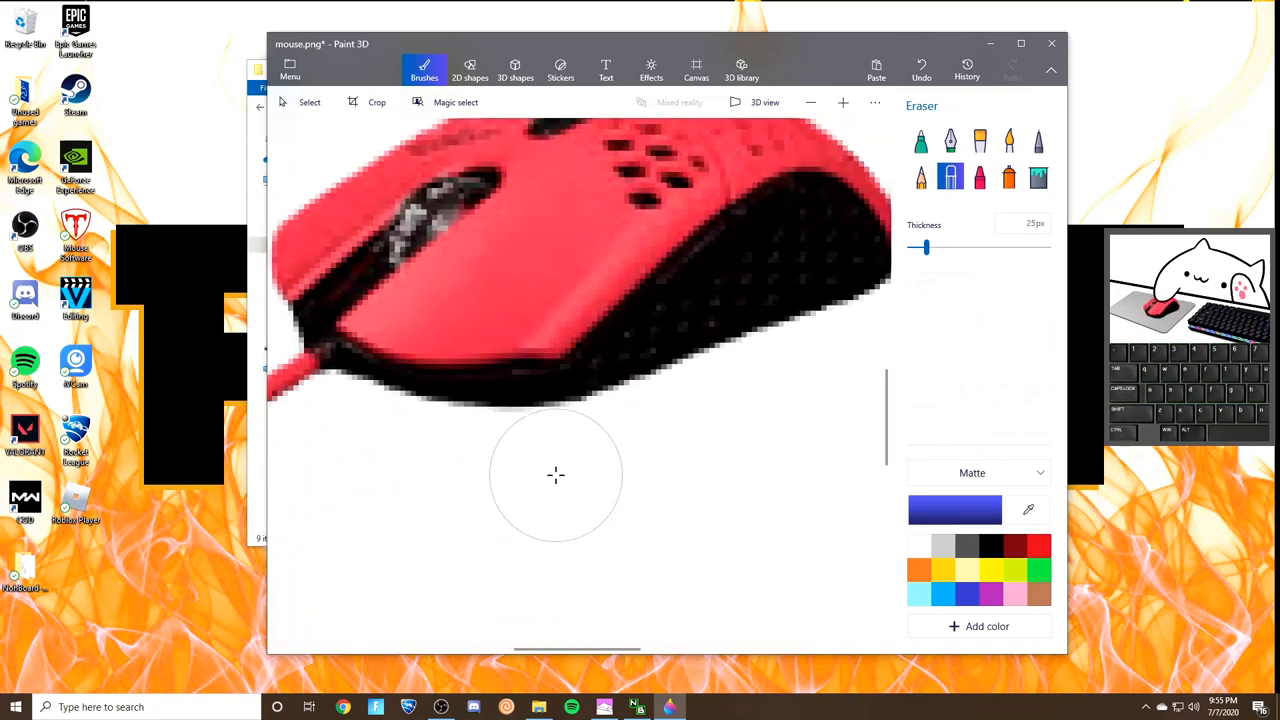
left_click_drag(556, 476, 600, 464)
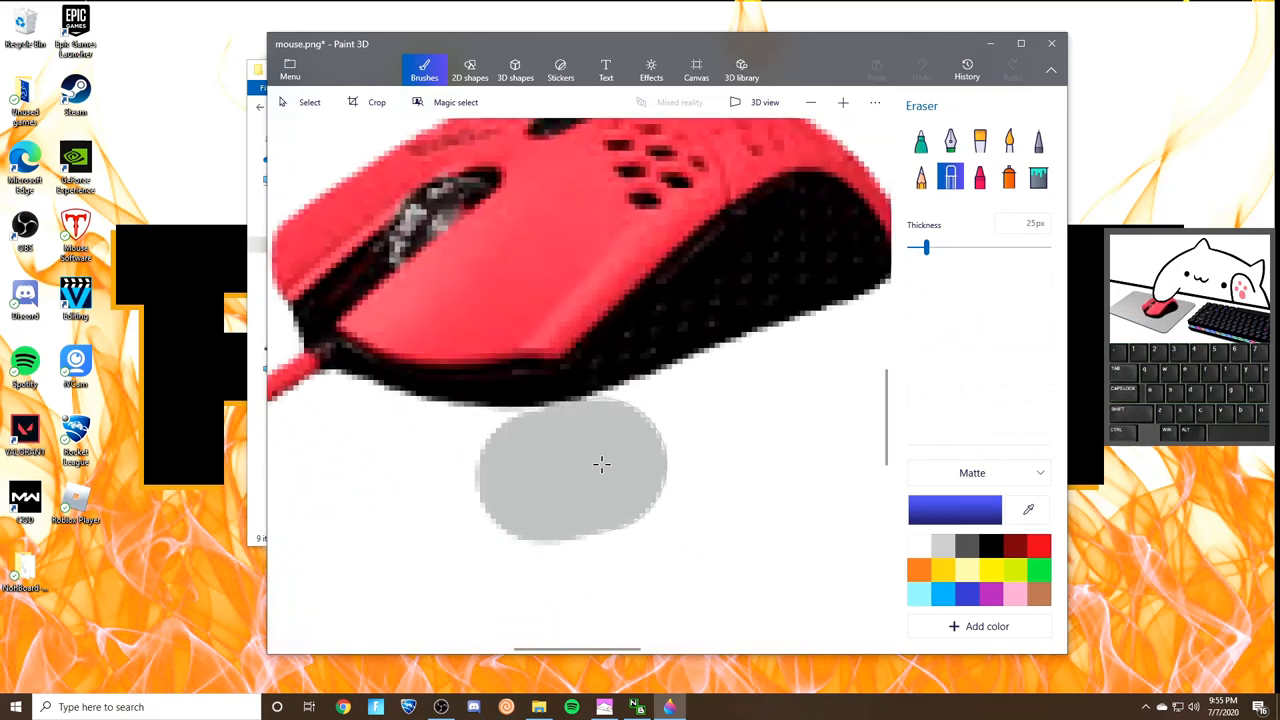
left_click_drag(600, 464, 670, 440)
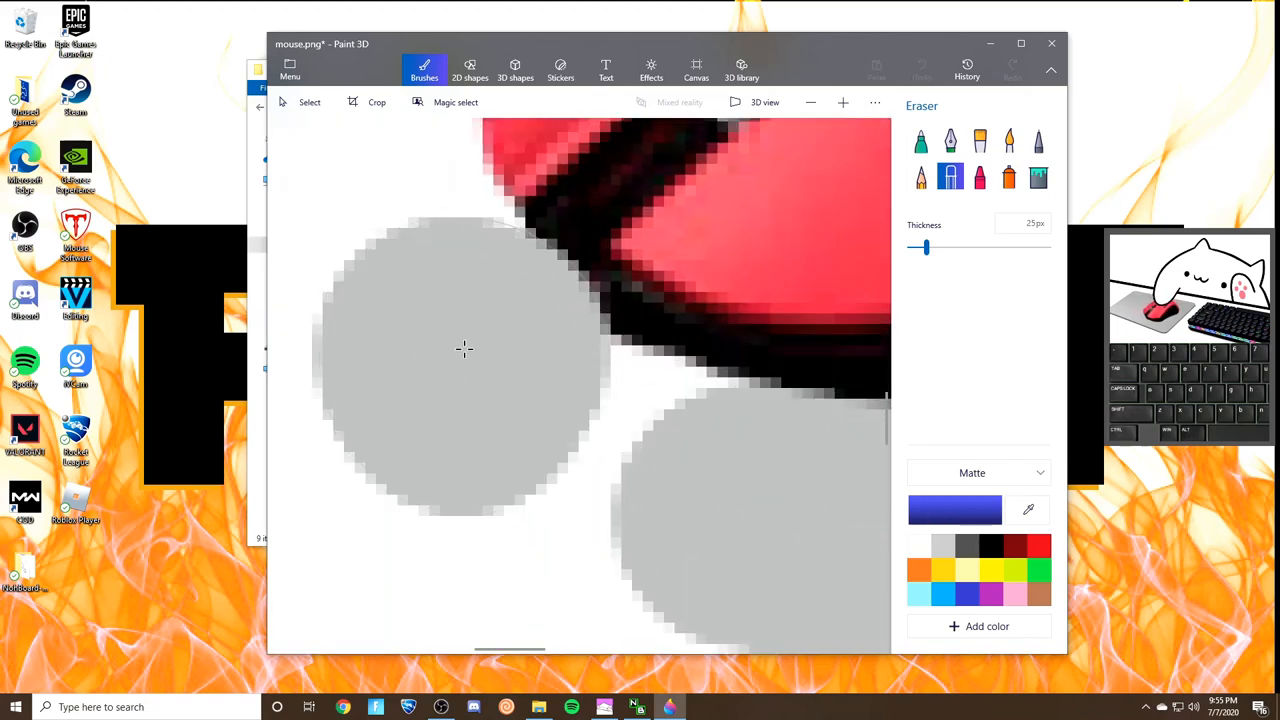
left_click_drag(464, 348, 644, 482)
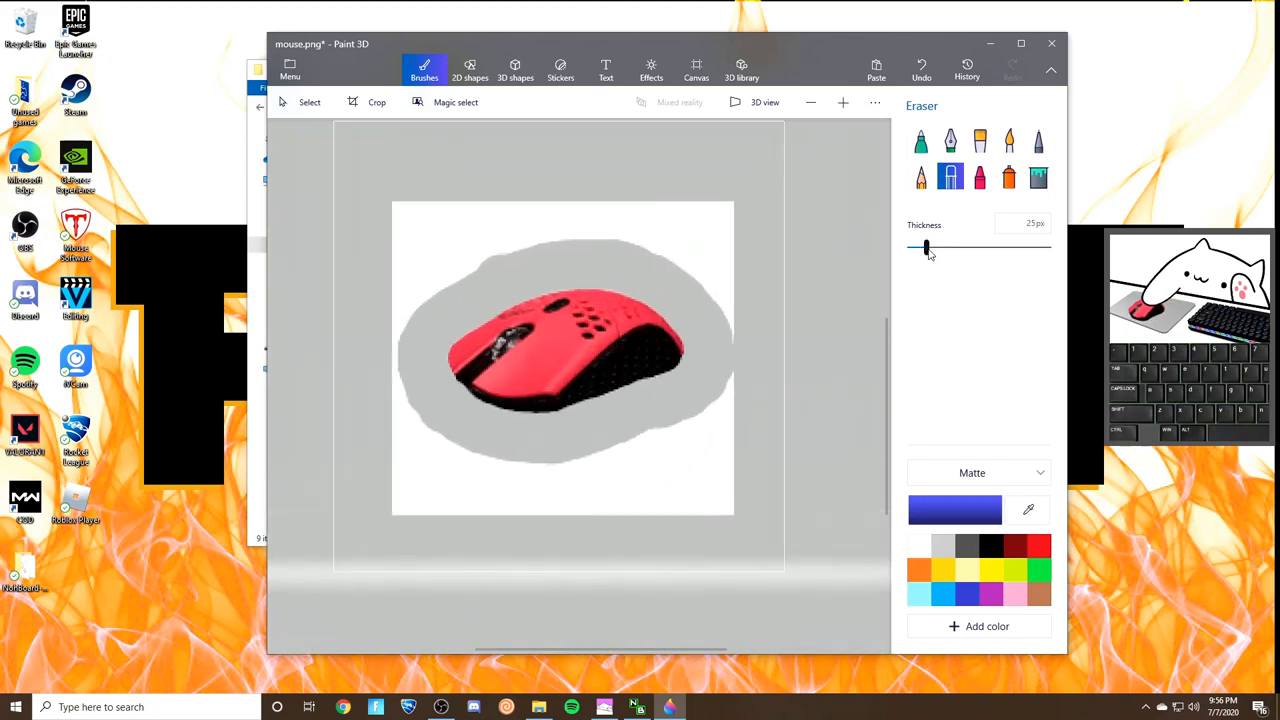
Thicken the eraser and clear the leftover white background so only the red mouse remains.
left_click_drag(924, 248, 988, 248)
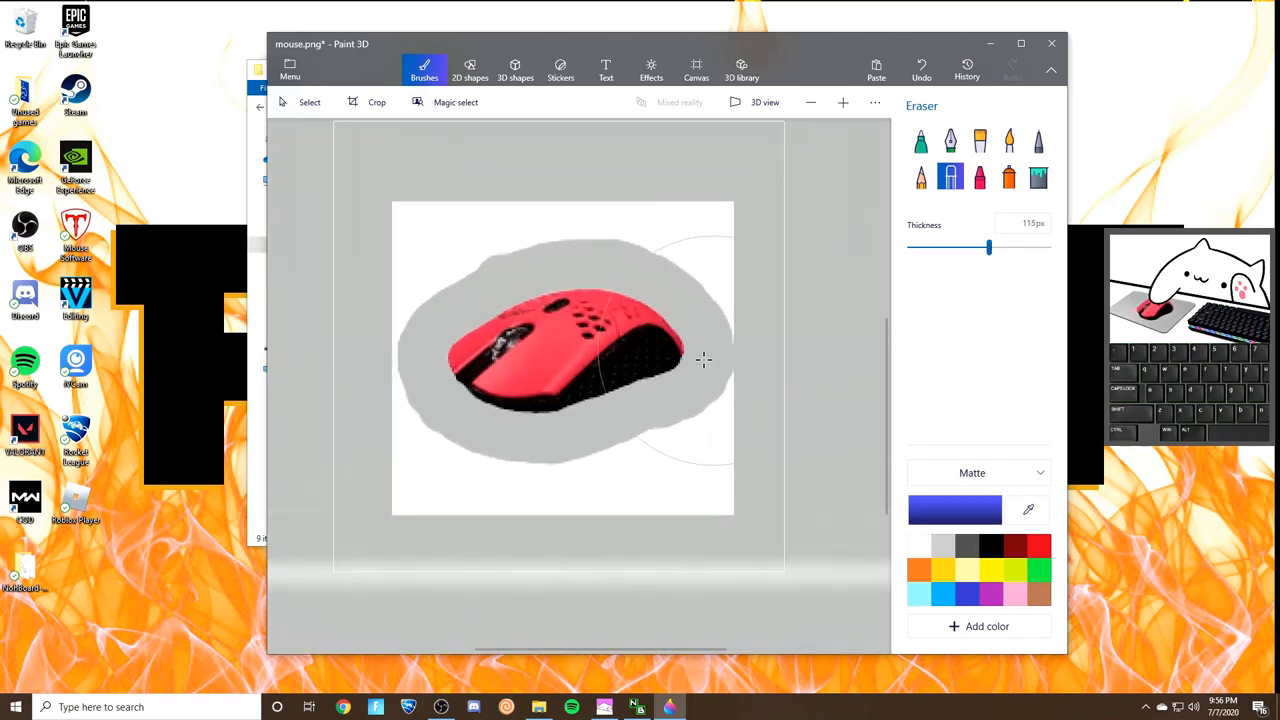
left_click_drag(704, 360, 570, 490)
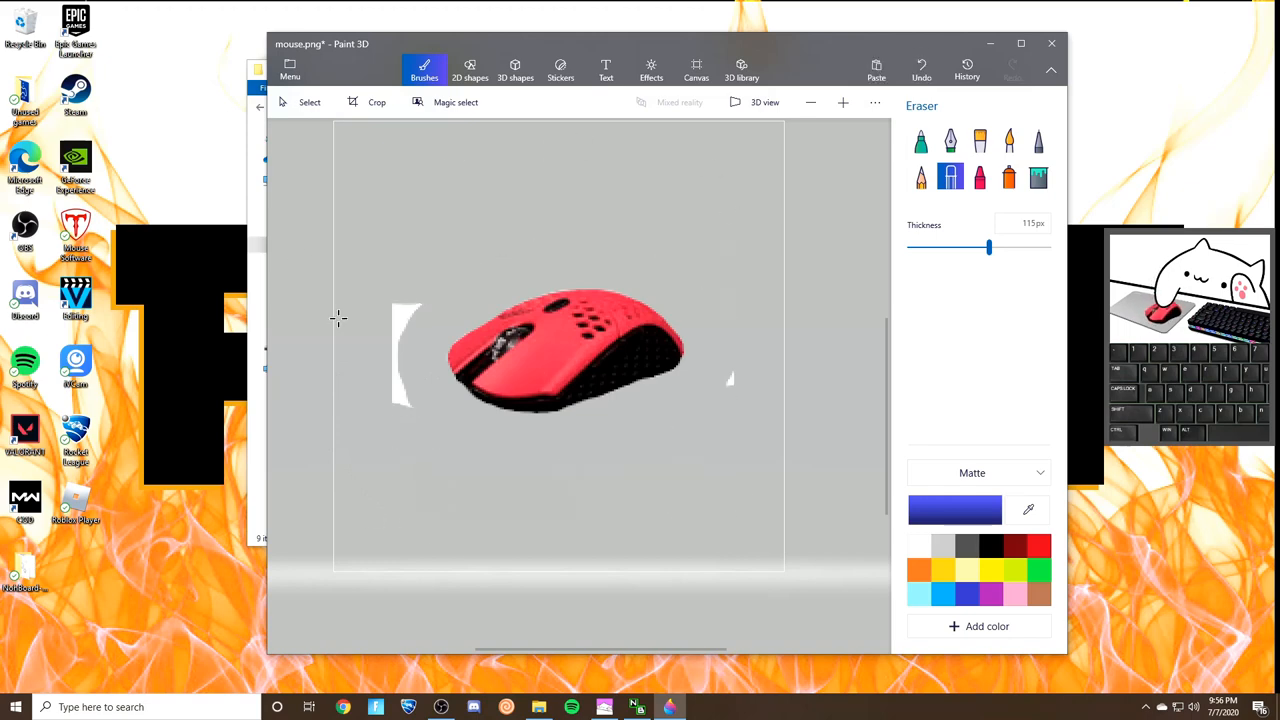
left_click_drag(988, 248, 966, 248)
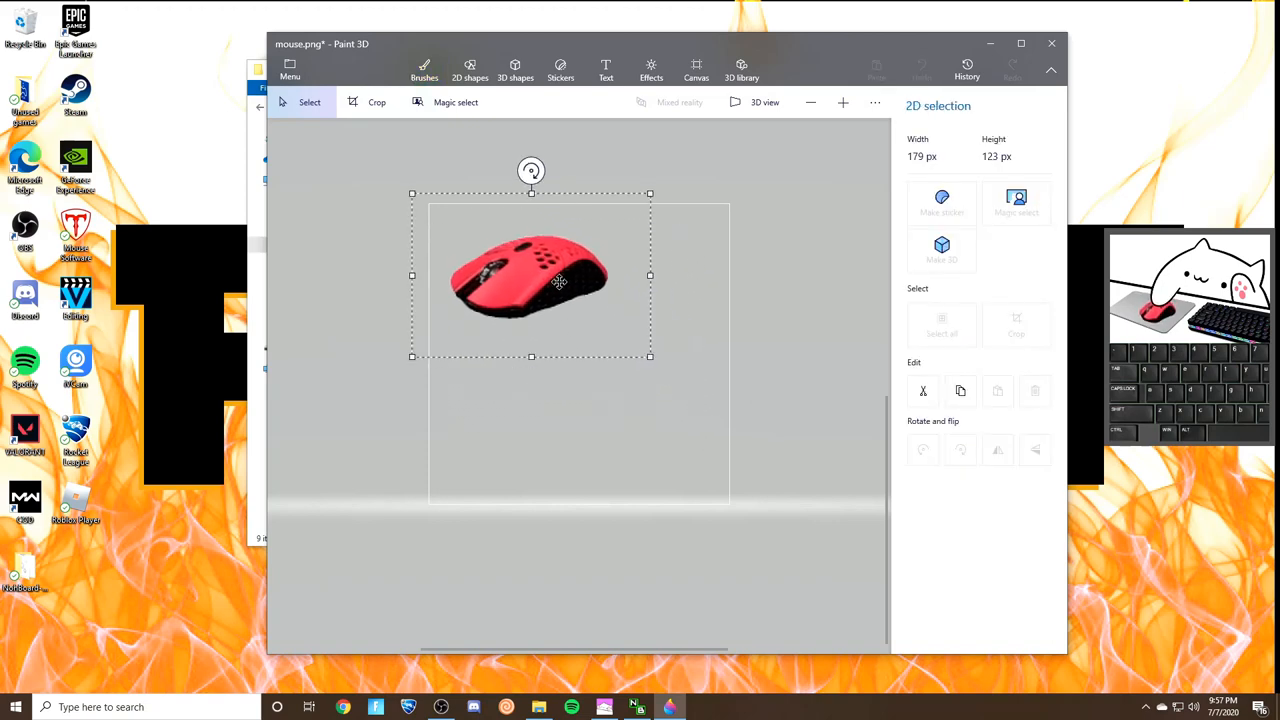
Shrink the red mouse to about 109x81 px and place it in the top-left corner.
left_click_drag(650, 356, 616, 336)
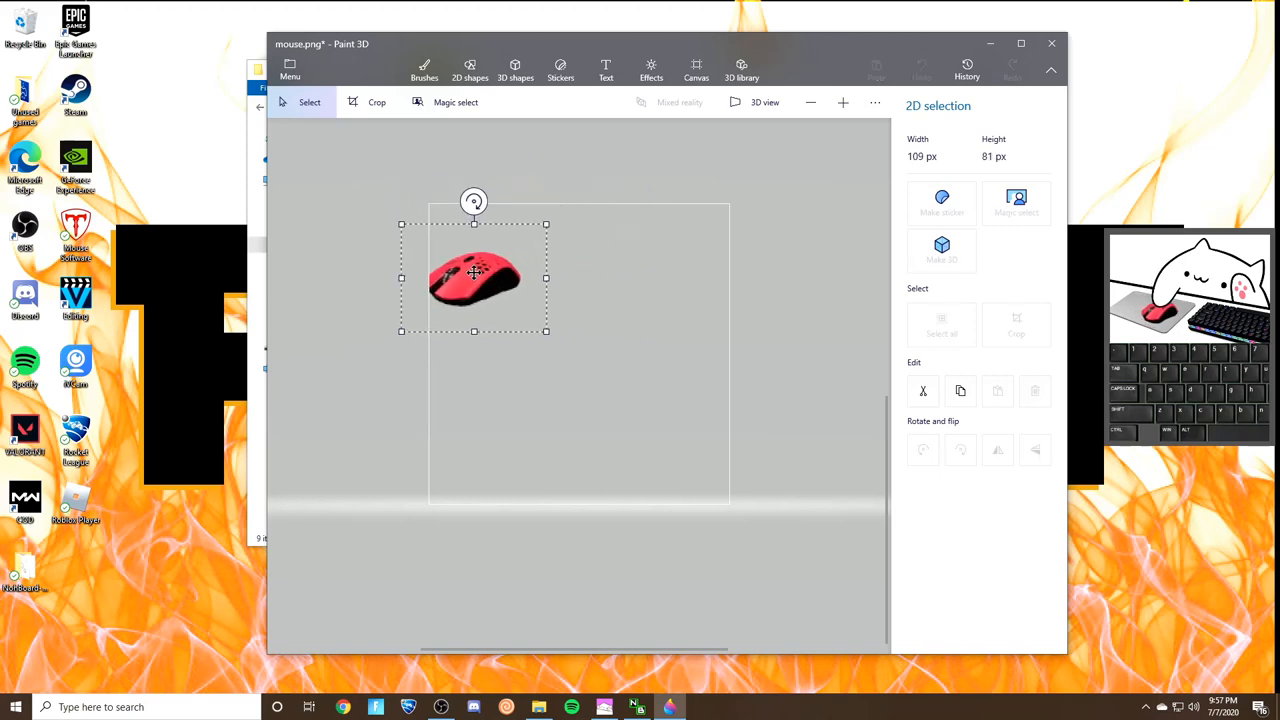
left_click_drag(476, 276, 484, 240)
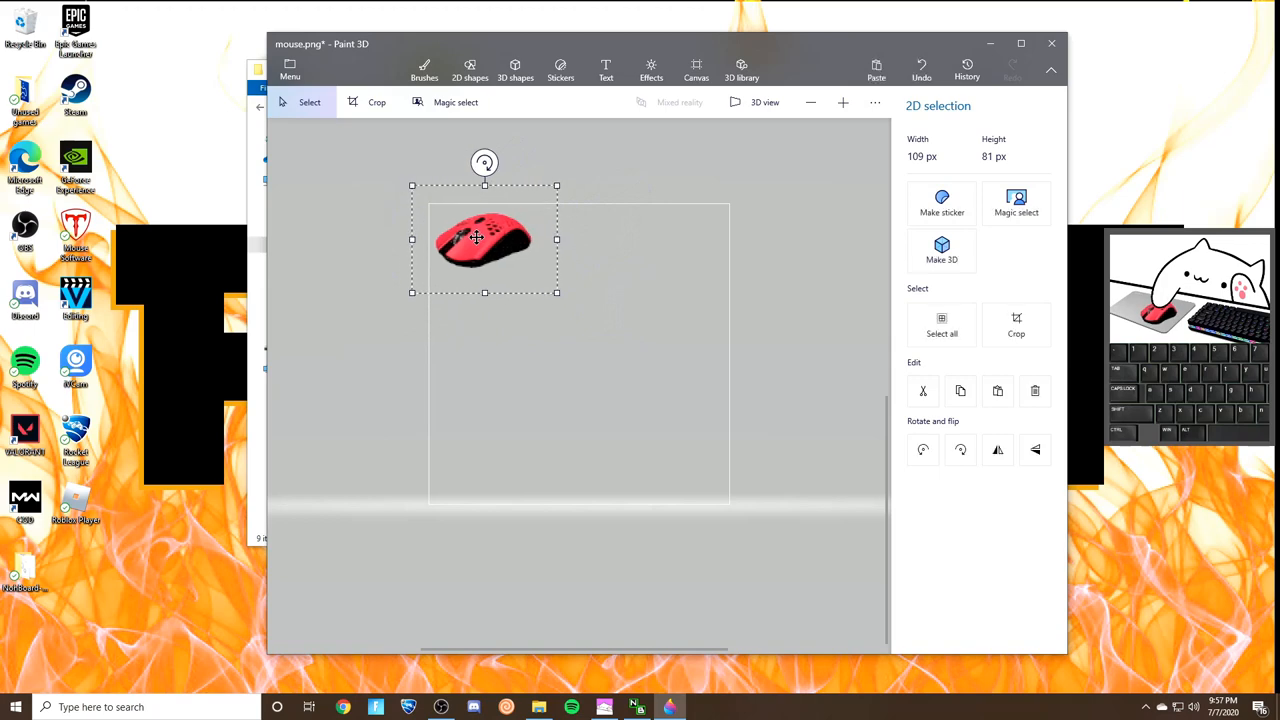
left_click(424, 70)
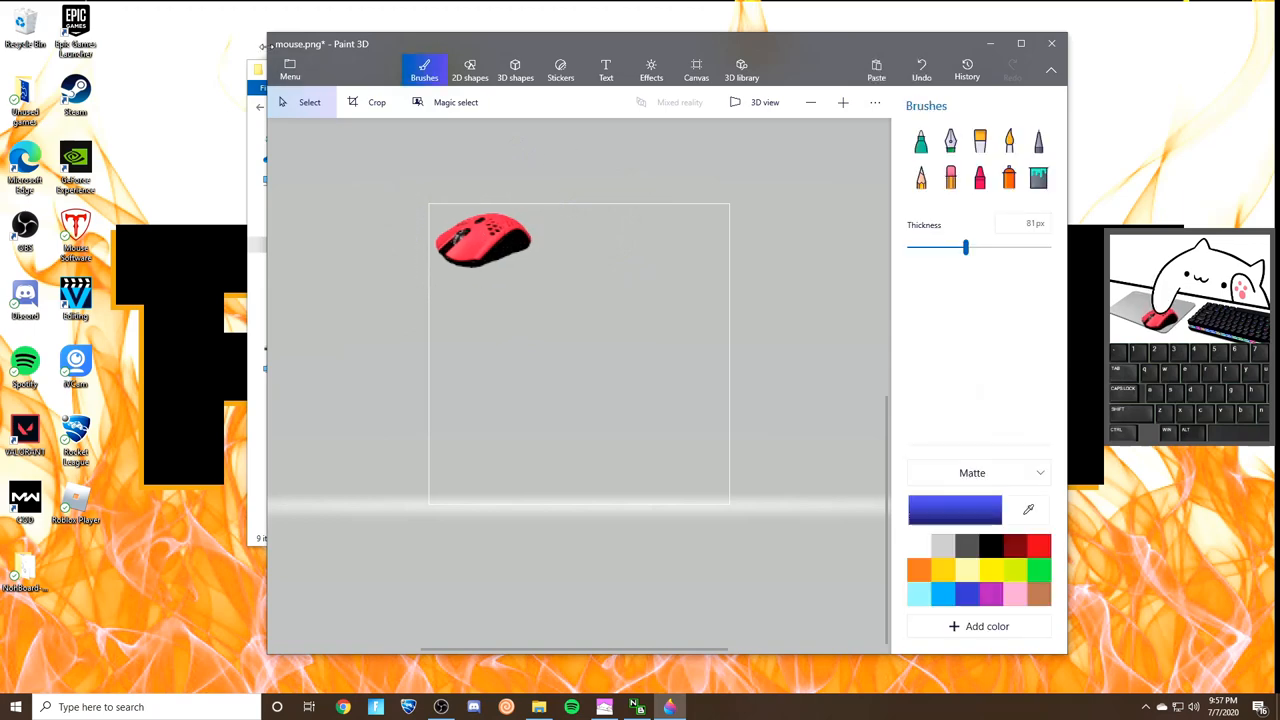
Close Paint 3D, saving the changes to mouse.png.
left_click(1052, 44)
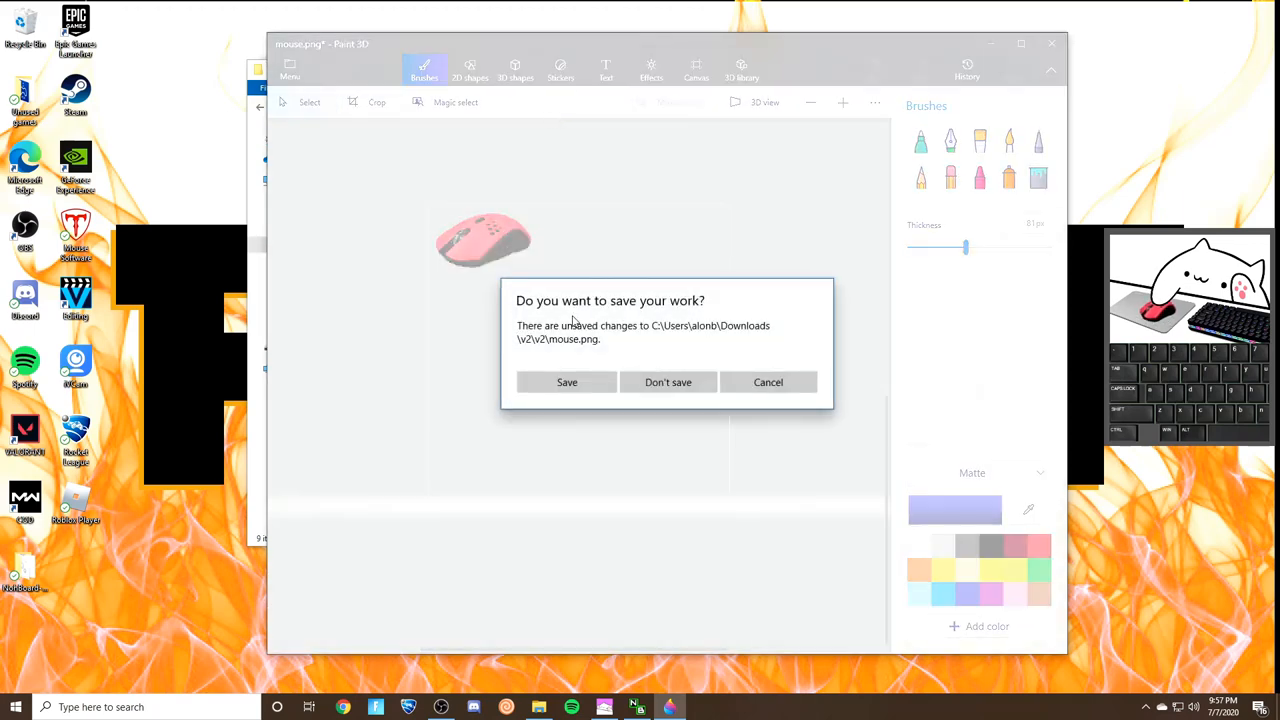
left_click(668, 382)
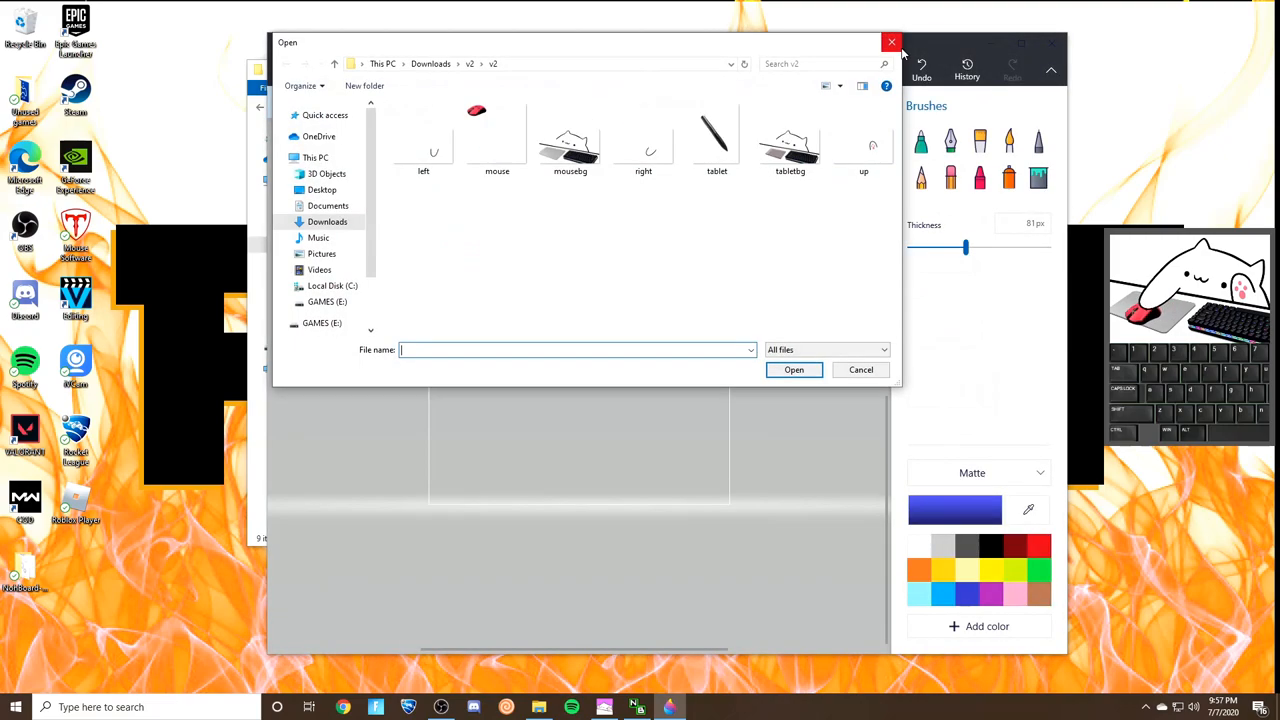
left_click(892, 42)
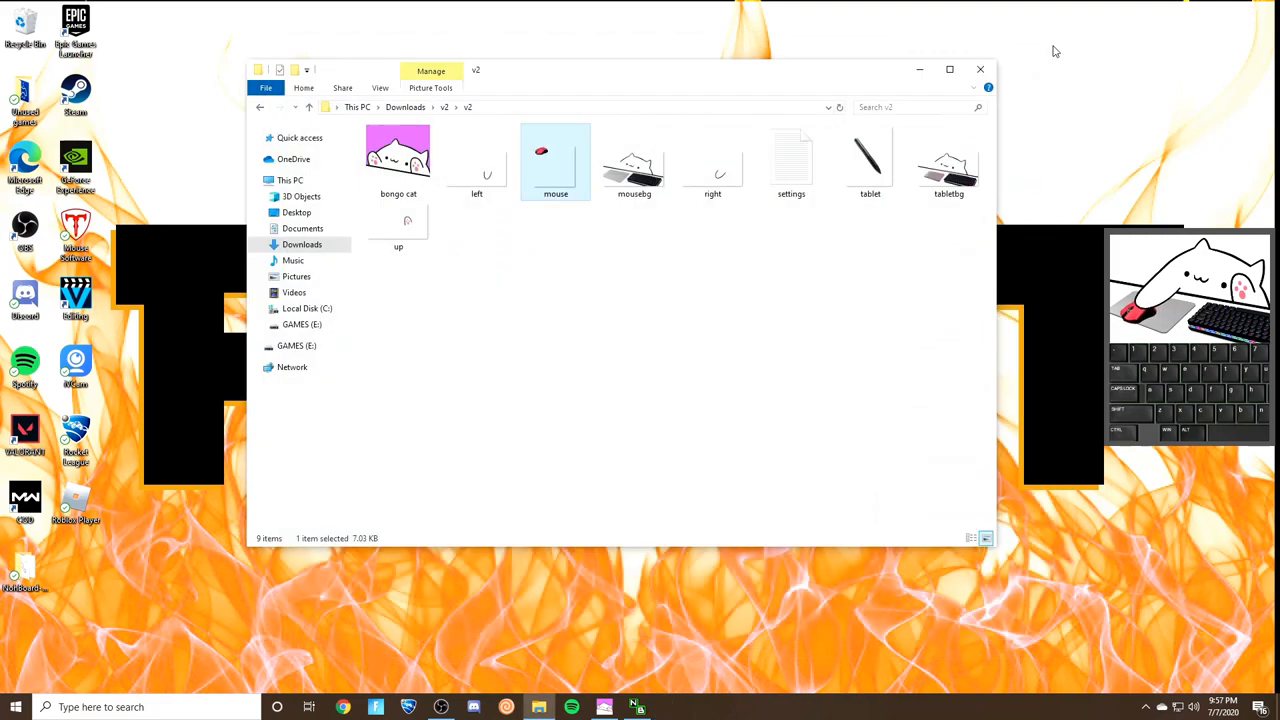
Launch Bongo Cat to check the new mouse, close it, and view mouse.png in Photos.
double_click(398, 160)
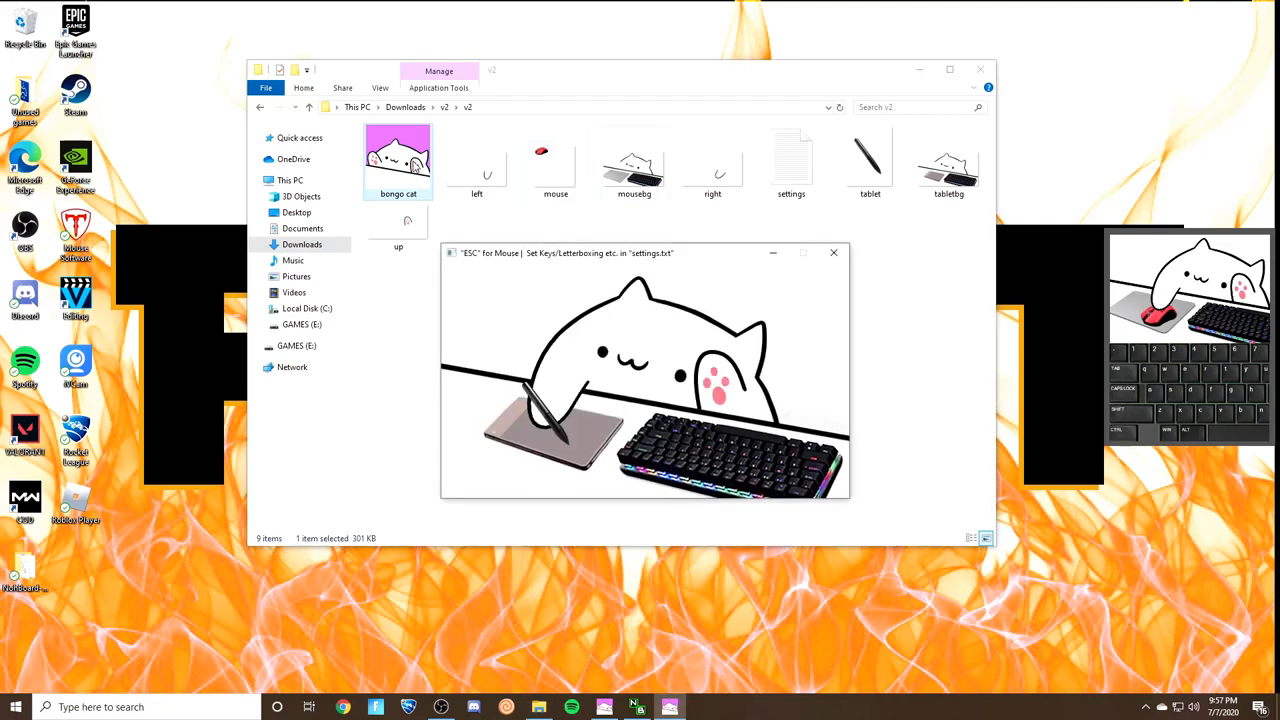
left_click(832, 252)
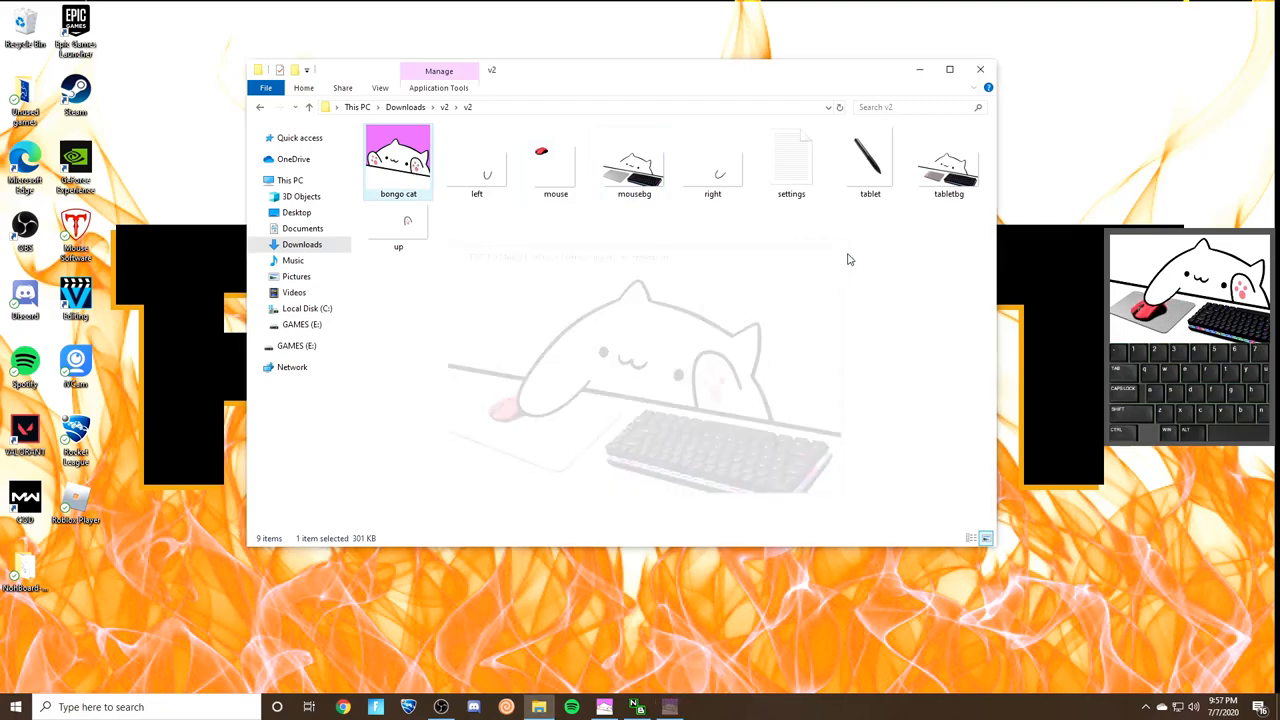
double_click(556, 160)
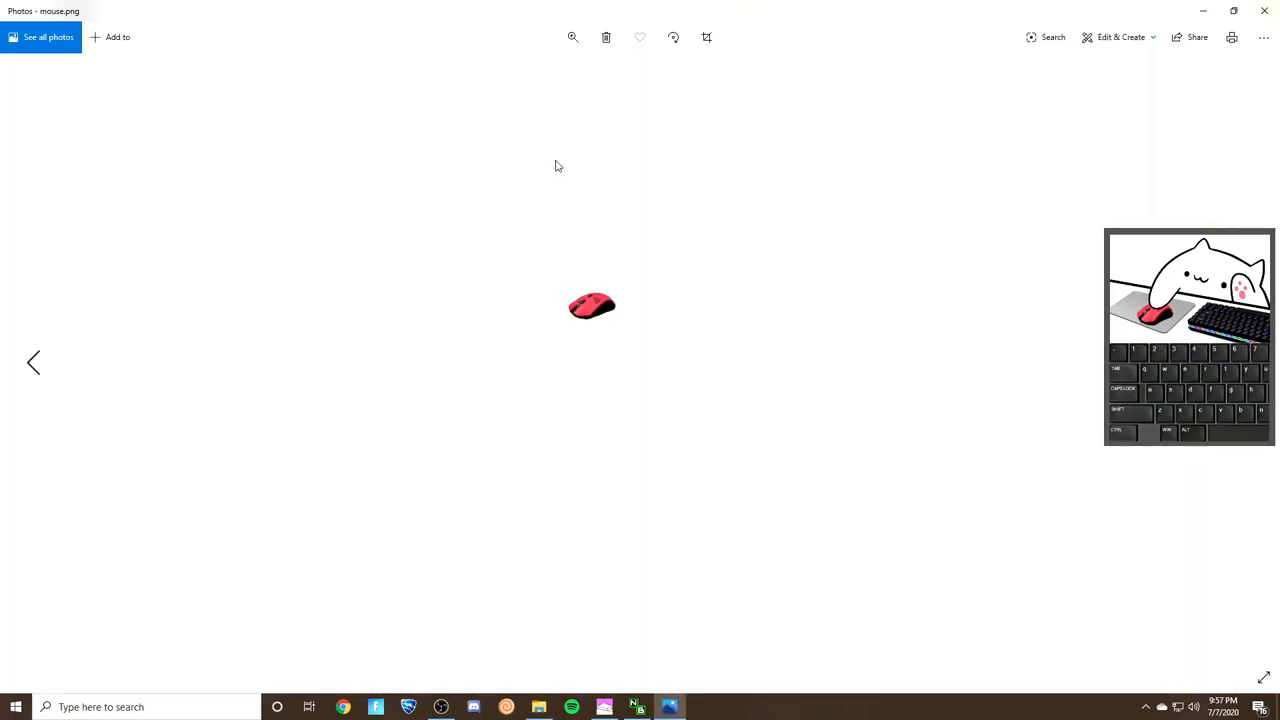
Reopen mouse.png for editing in Paint 3D.
right_click(556, 160)
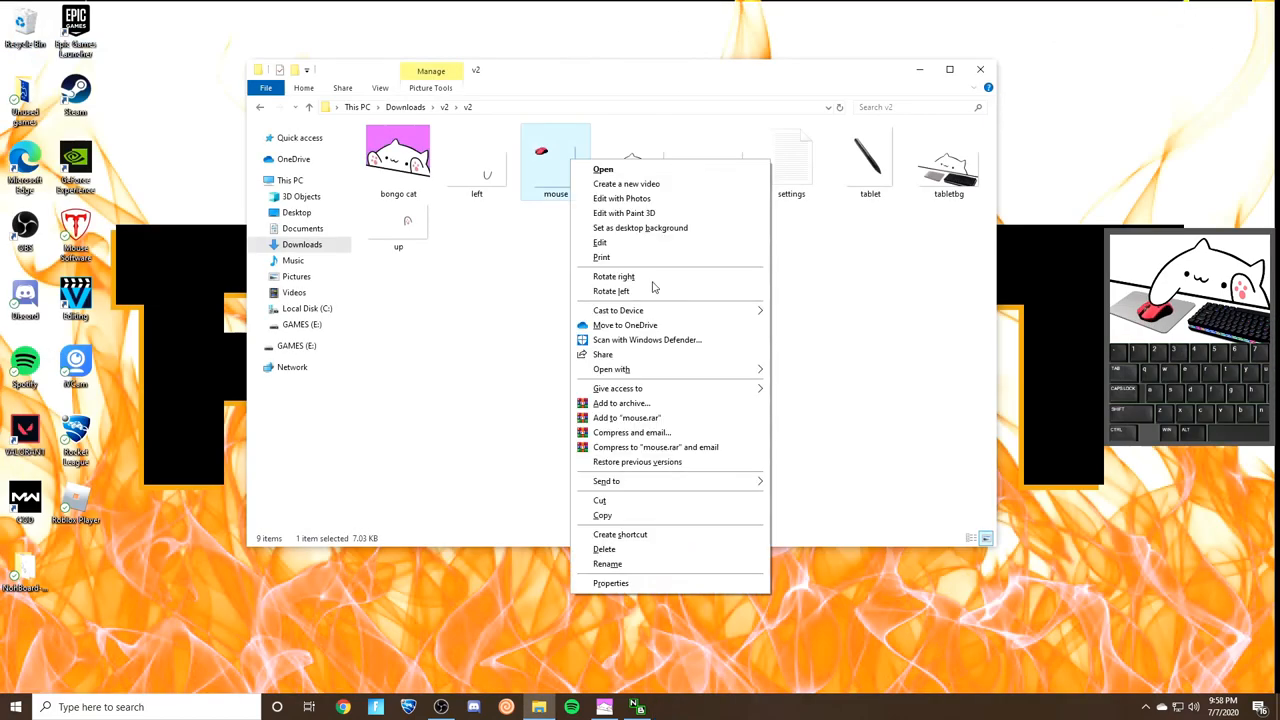
left_click(624, 212)
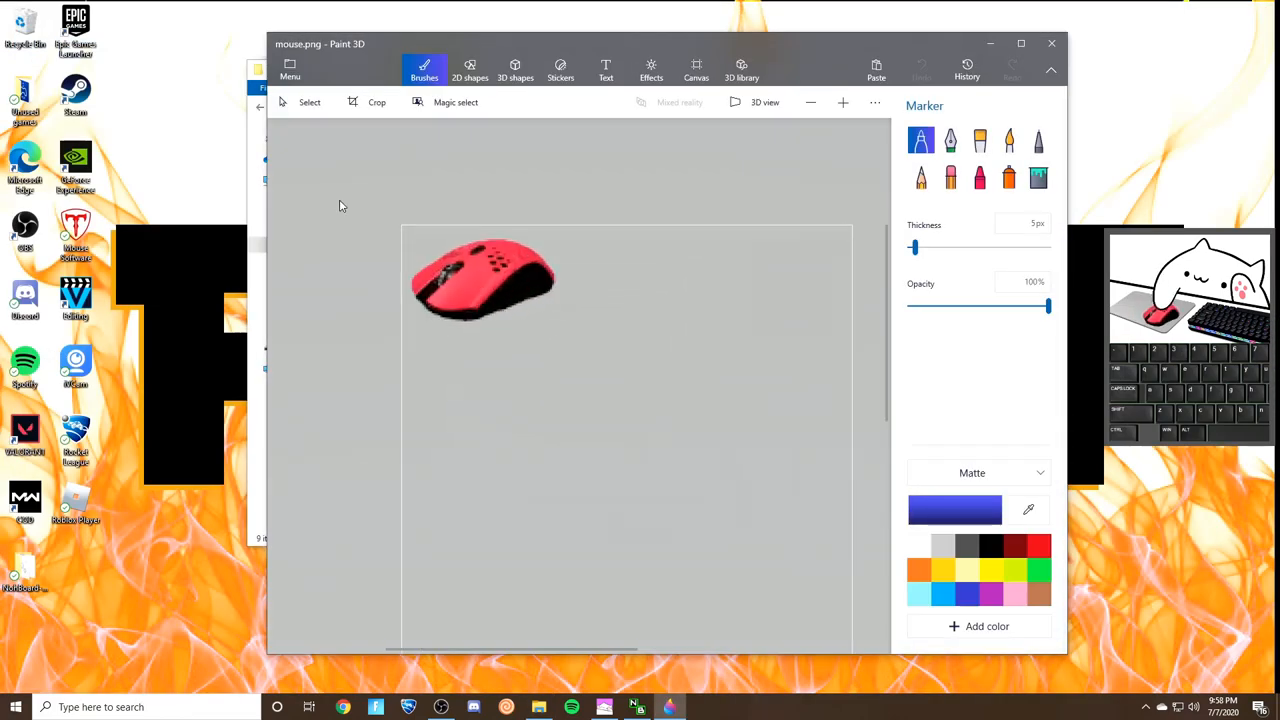
left_click(308, 100)
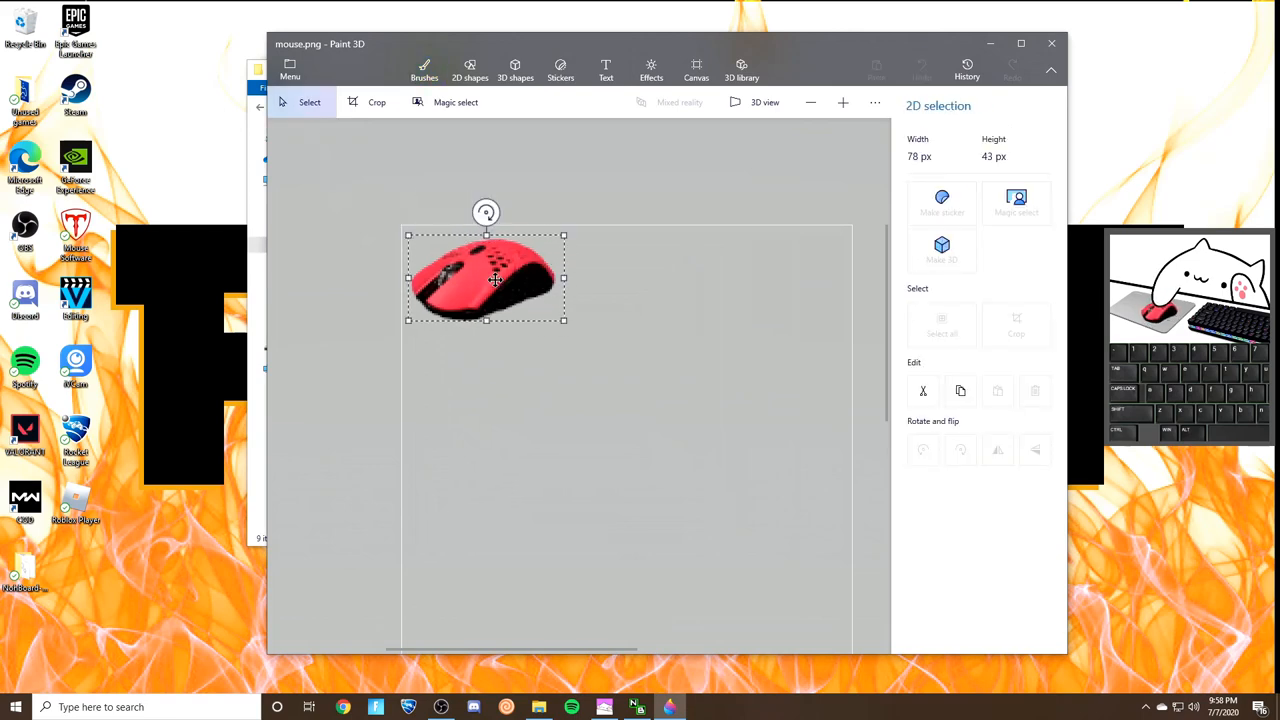
Select the red mouse and enlarge it to about 94x57 px.
left_click_drag(496, 280, 520, 300)
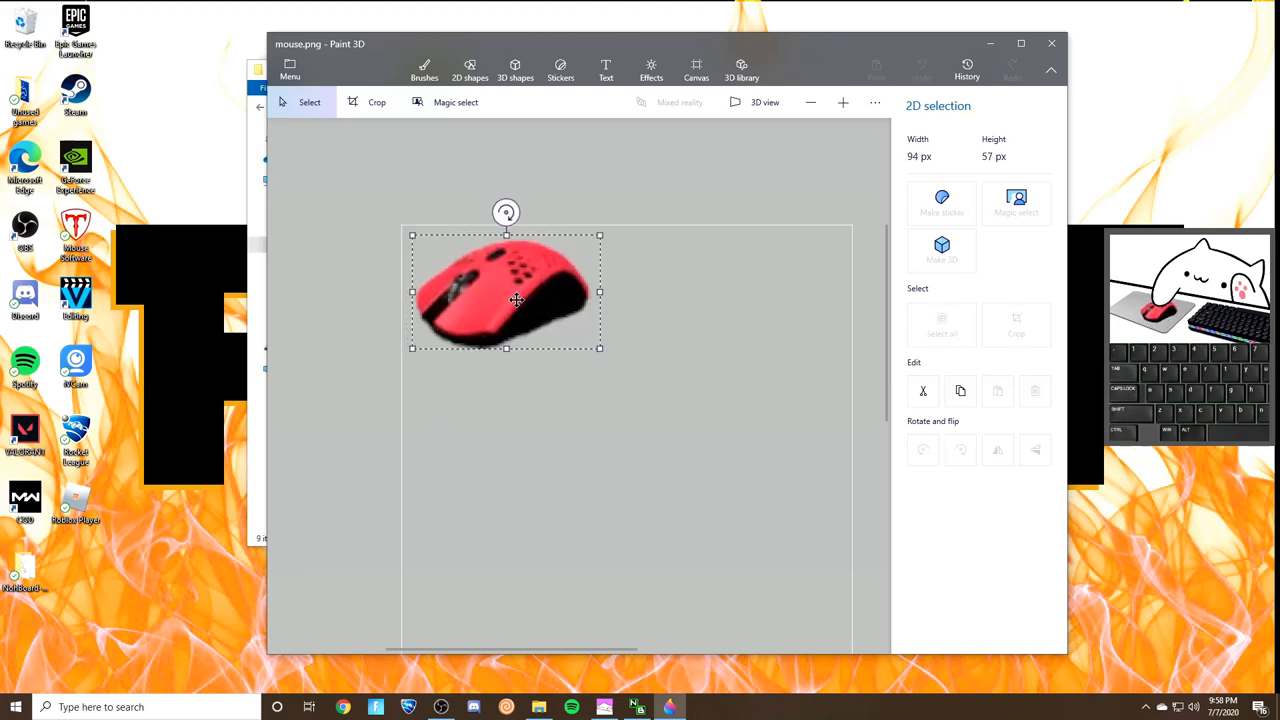
left_click_drag(516, 292, 516, 314)
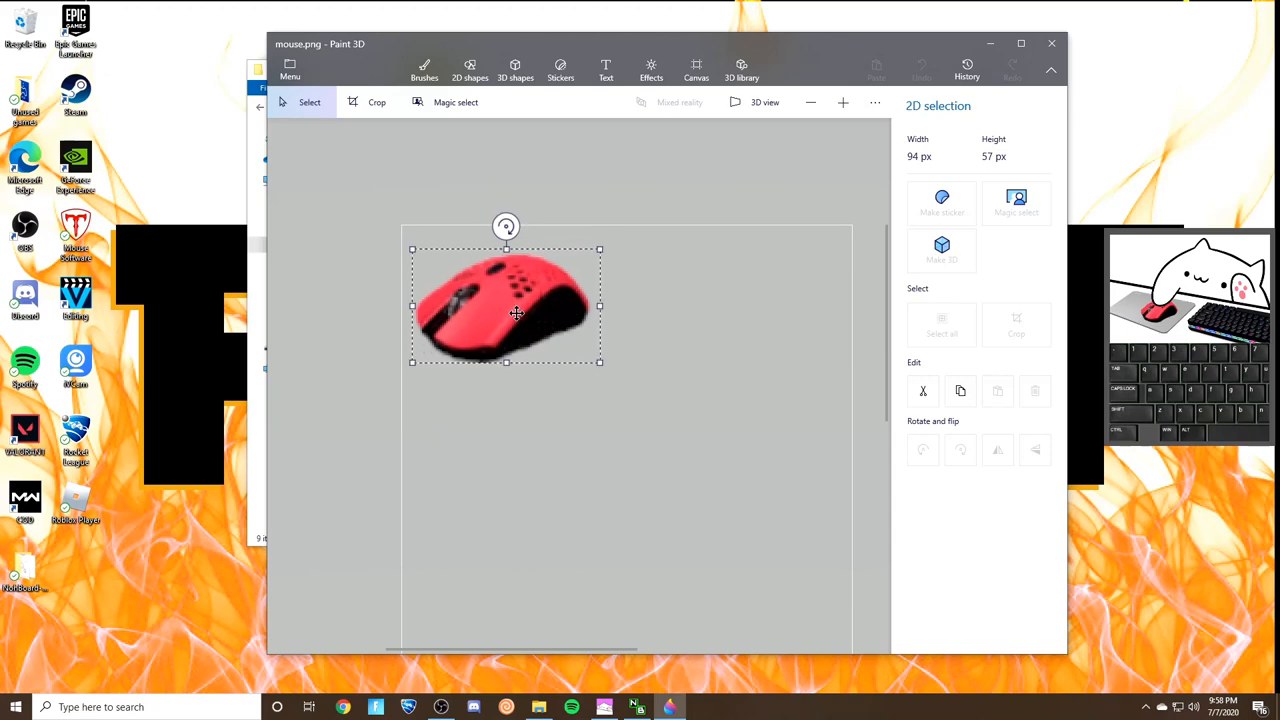
left_click(290, 70)
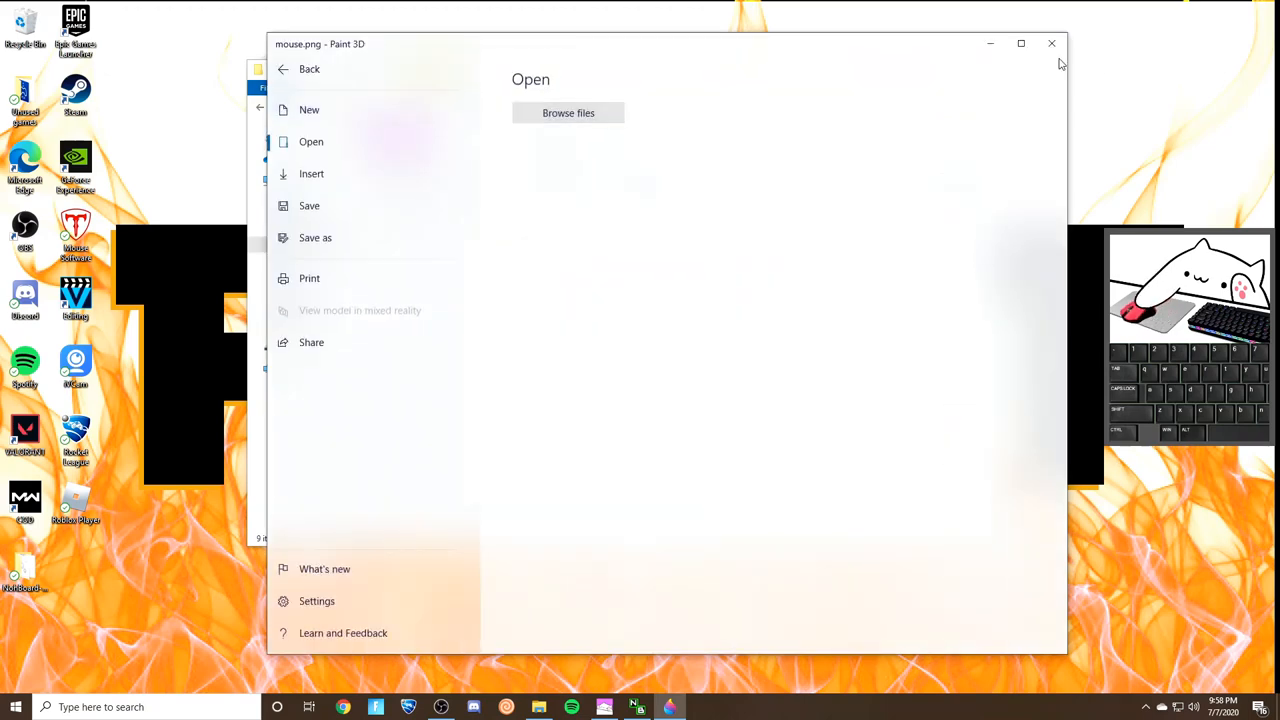